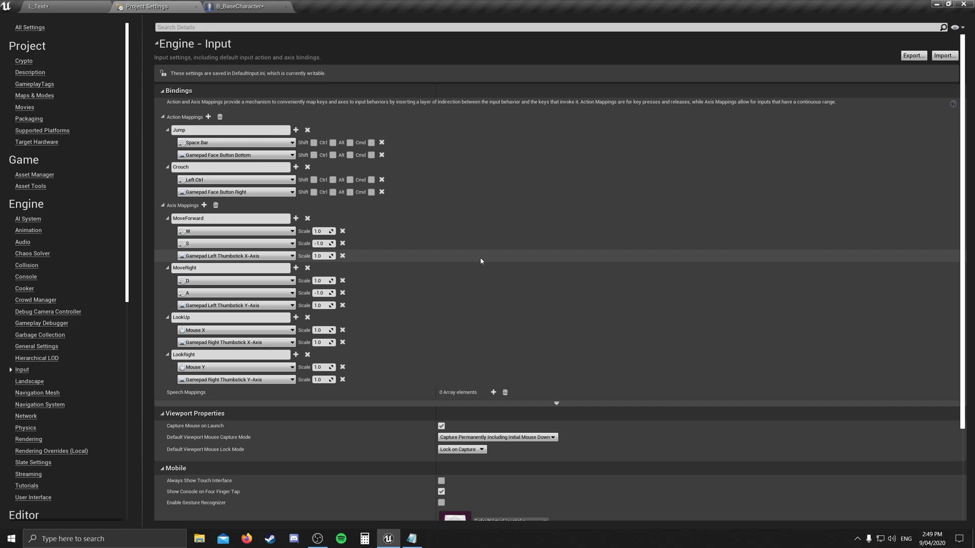
# Step: Remove B_BaseCharacter's input event nodes, compile it and close its editor
pyautogui.click(240, 6)
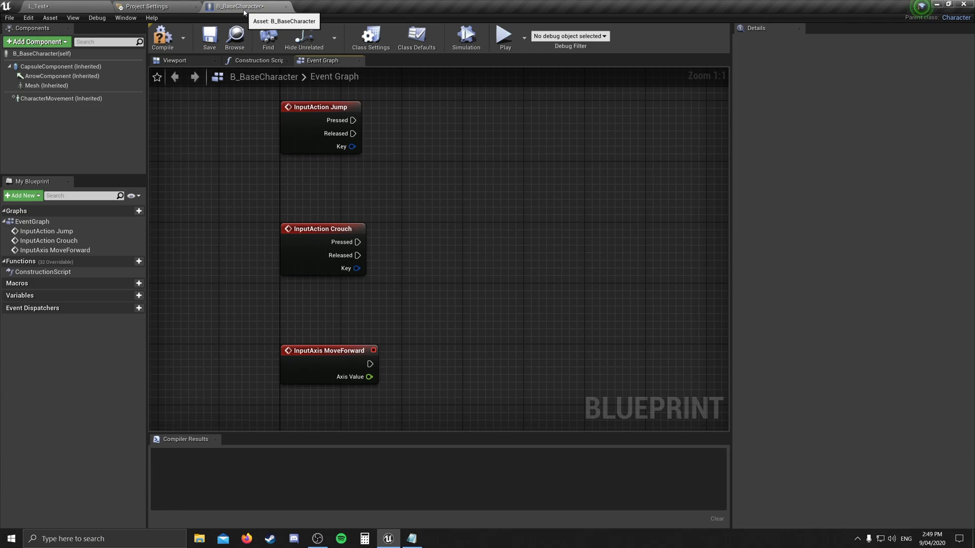
pyautogui.moveTo(505, 359)
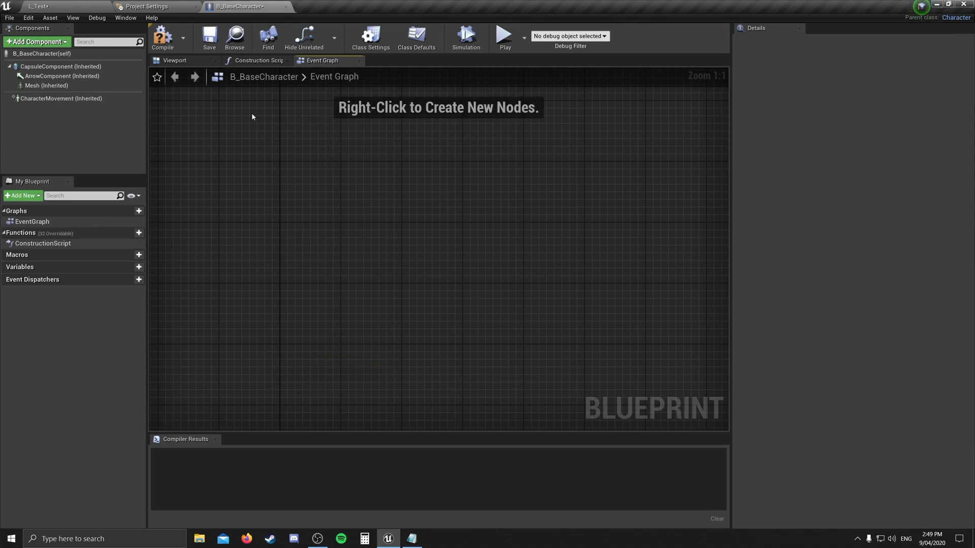
pyautogui.click(163, 38)
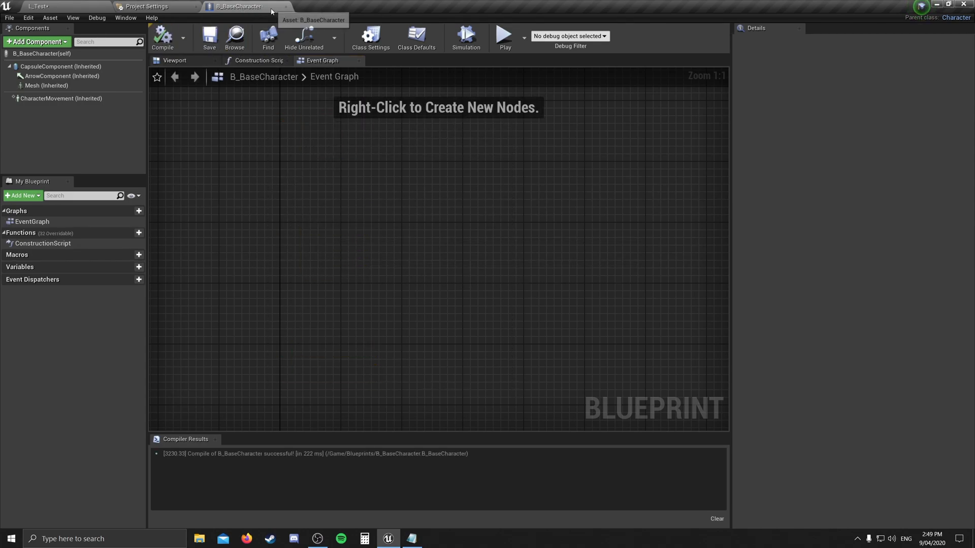
pyautogui.moveTo(286, 7)
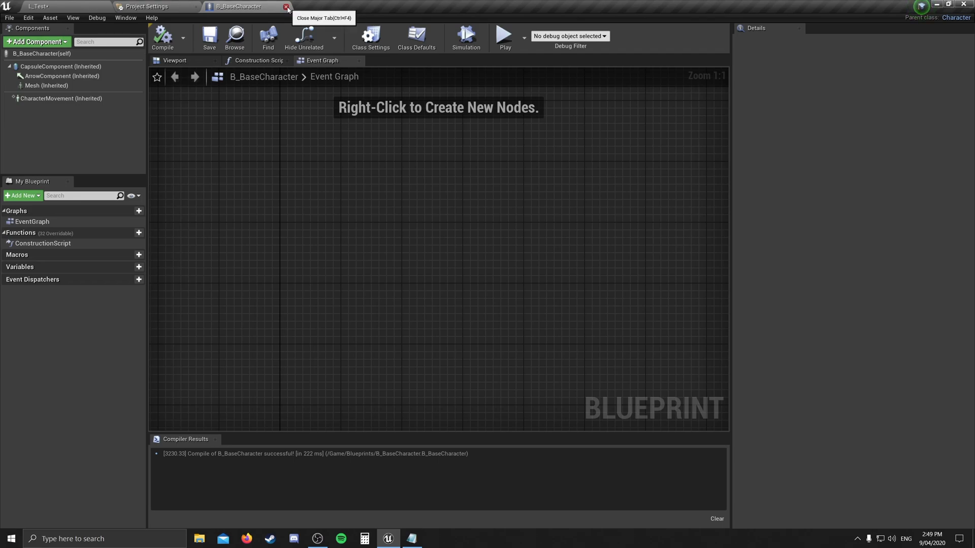
pyautogui.click(287, 6)
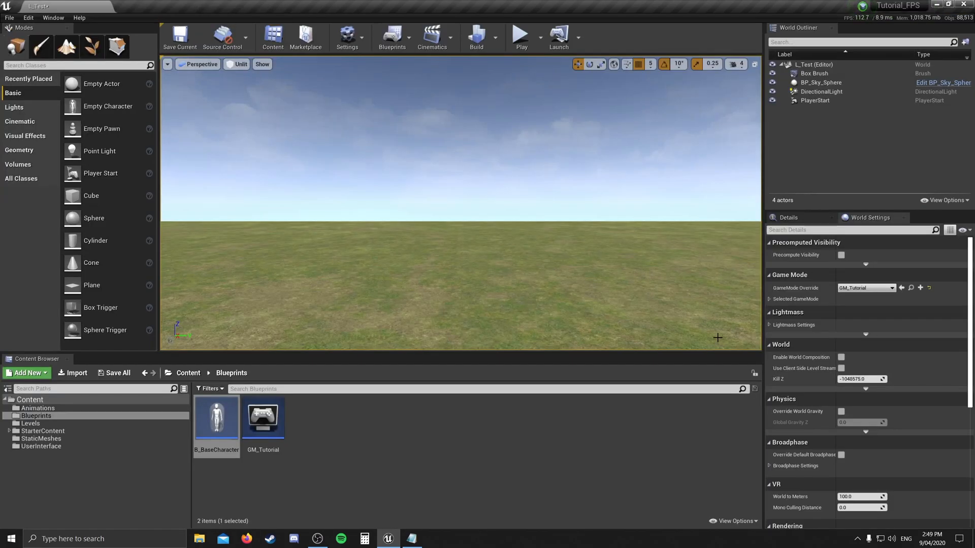
# Step: Create a child blueprint class of B_BaseCharacter and name it B_Hero
pyautogui.click(368, 443)
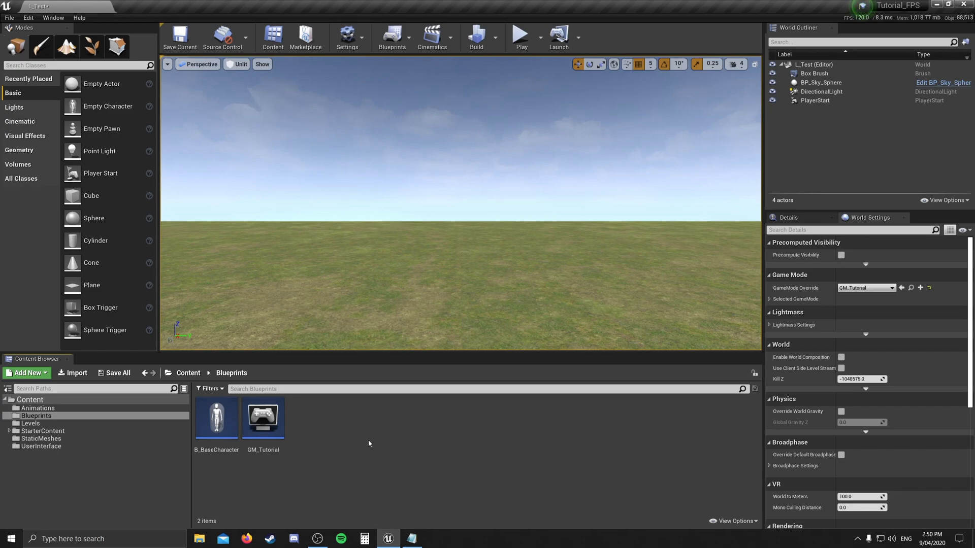
pyautogui.rightClick(217, 417)
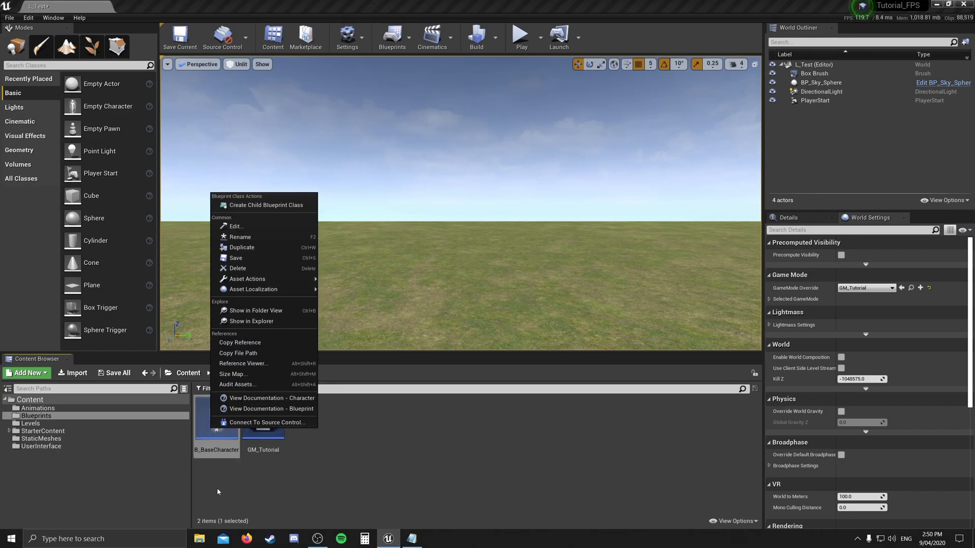
pyautogui.moveTo(265, 205)
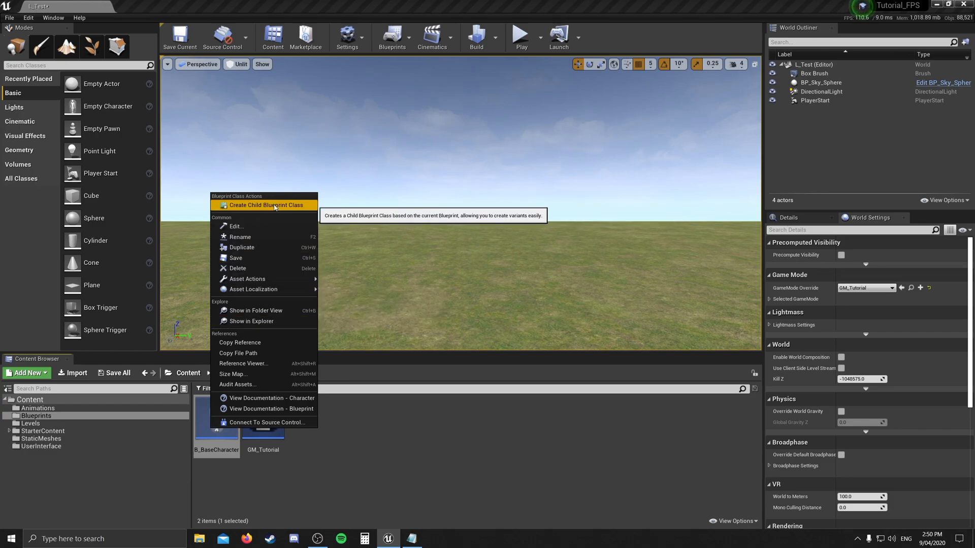
pyautogui.click(265, 206)
pyautogui.write('B_Hero')
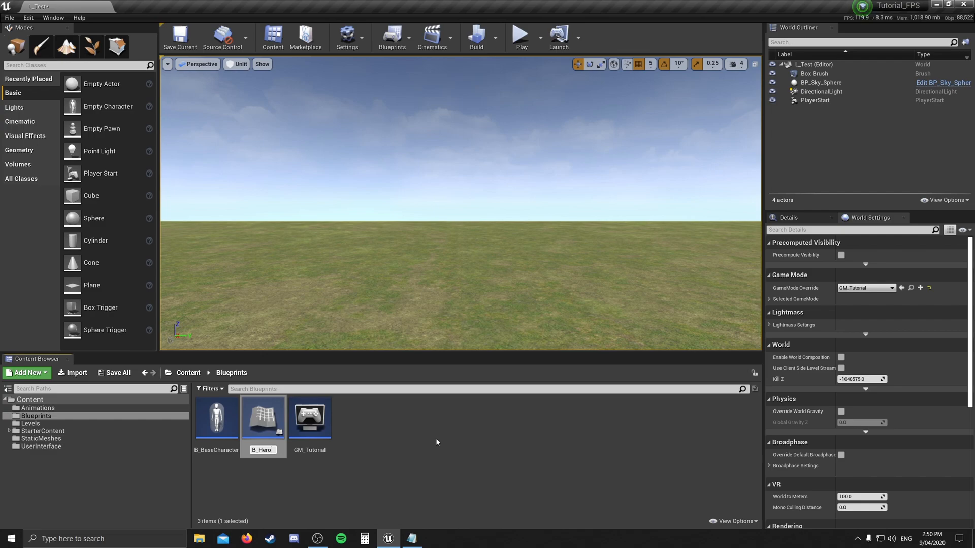
pyautogui.click(262, 417)
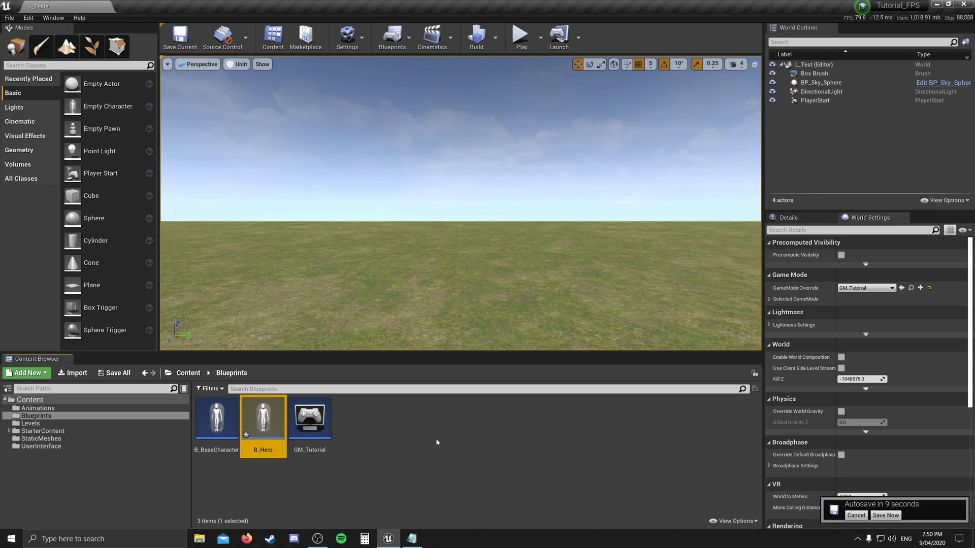
pyautogui.click(885, 515)
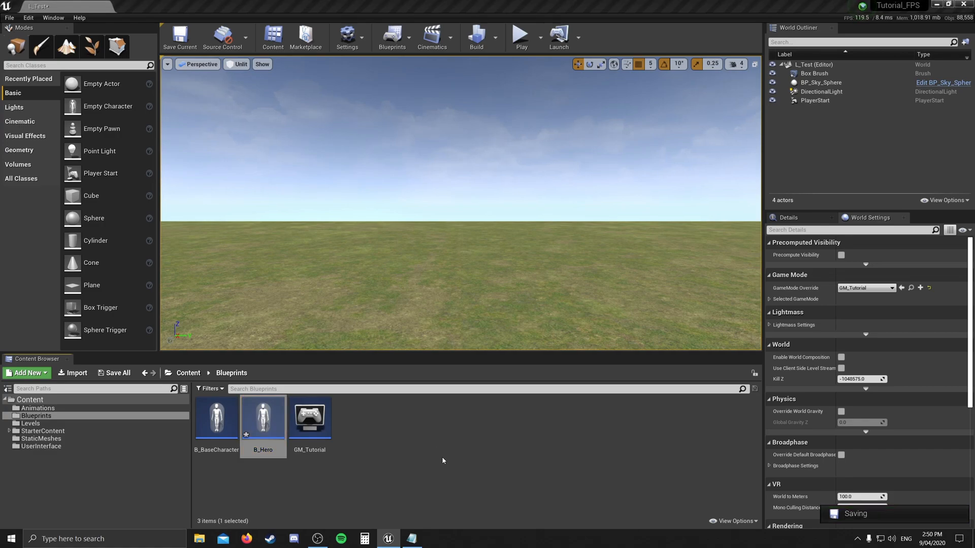
pyautogui.moveTo(309, 416)
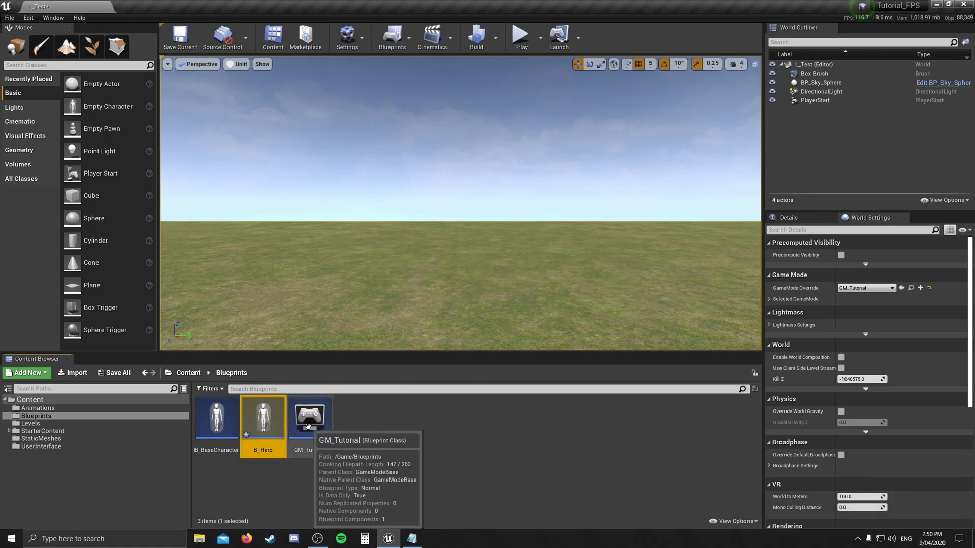
# Step: Set GM_Tutorial's Default Pawn Class to B_Hero and close the game mode editor
pyautogui.doubleClick(308, 416)
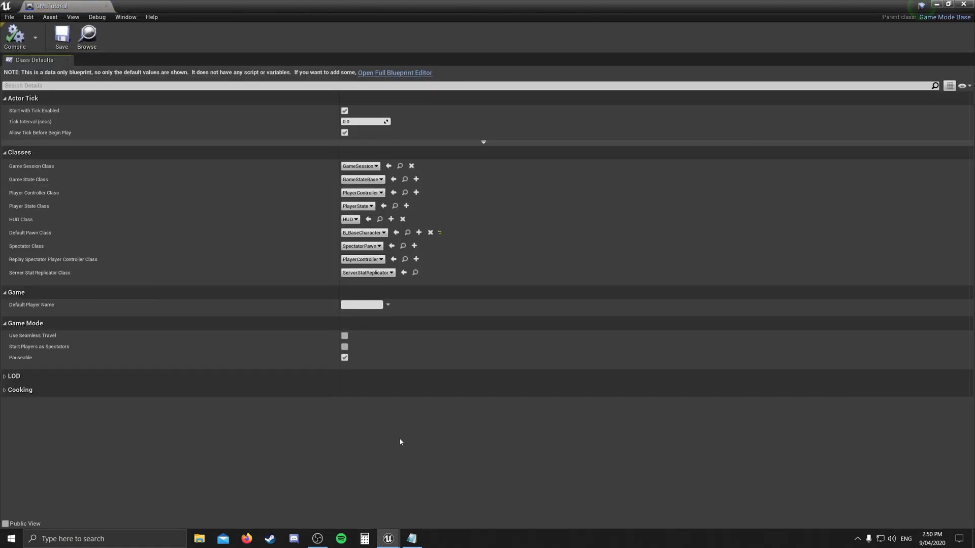
pyautogui.moveTo(359, 181)
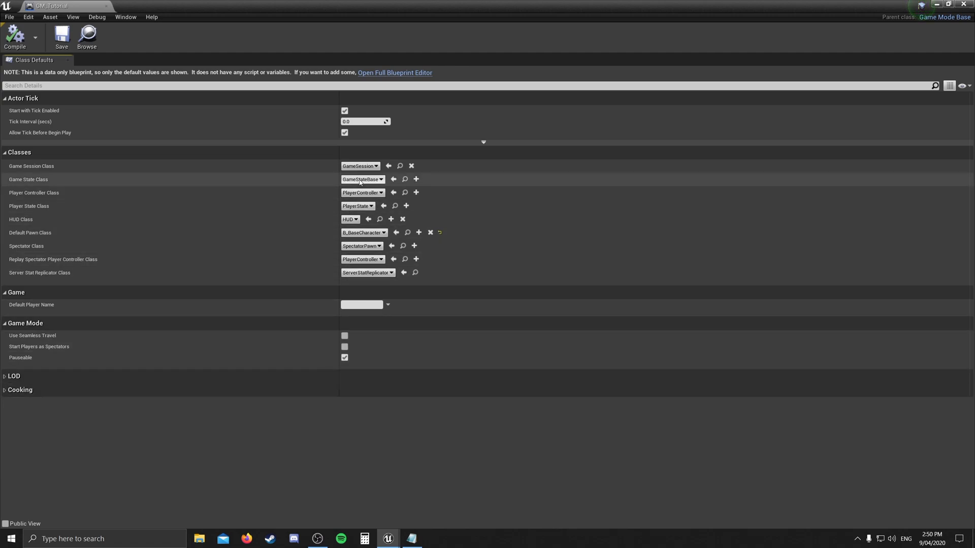
pyautogui.click(363, 231)
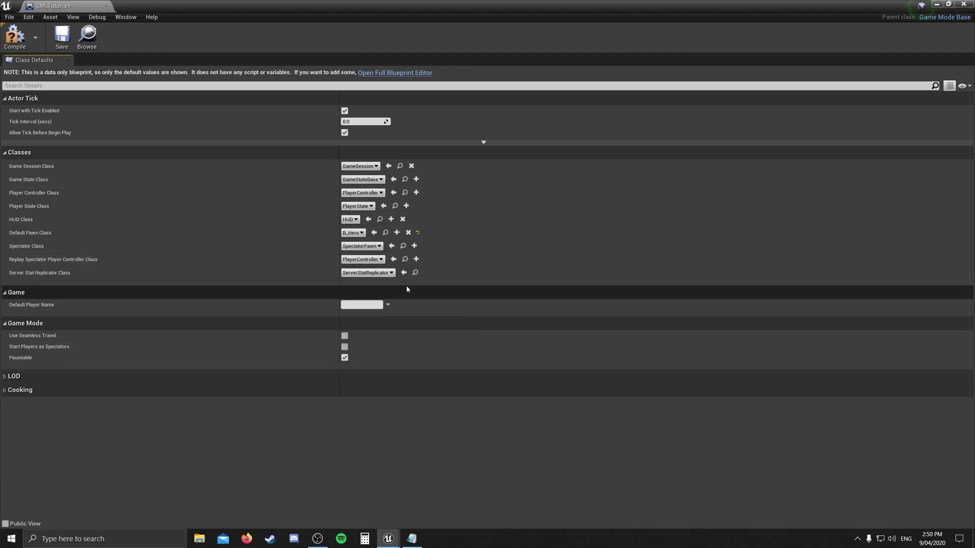
pyautogui.moveTo(15, 36)
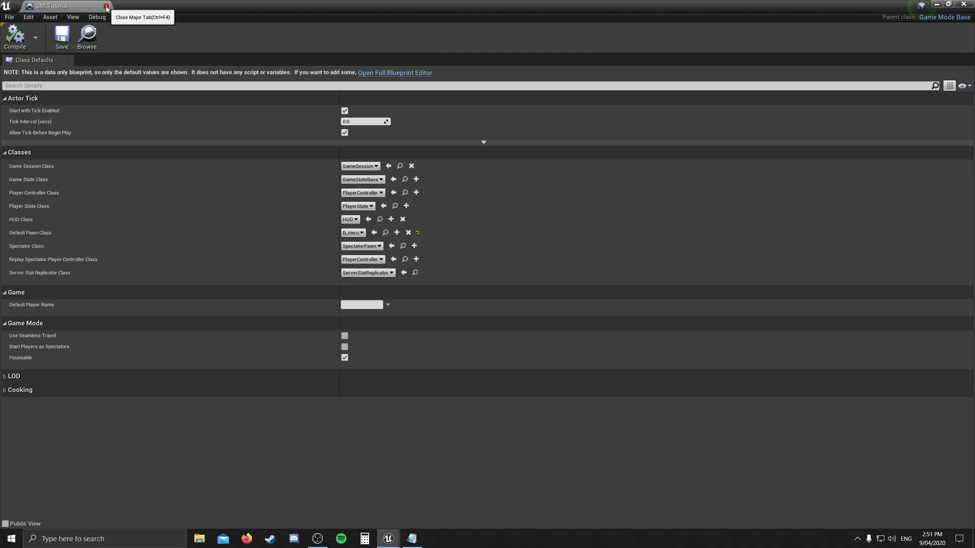
pyautogui.click(106, 6)
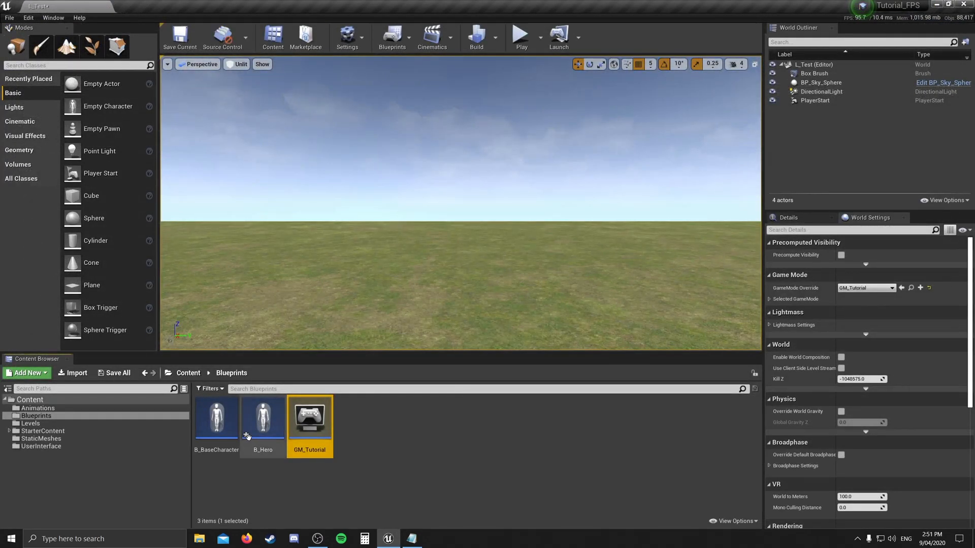
# Step: Delete Event ActorBeginOverlap and Event Tick from B_Hero's Event Graph, keeping BeginPlay
pyautogui.doubleClick(262, 417)
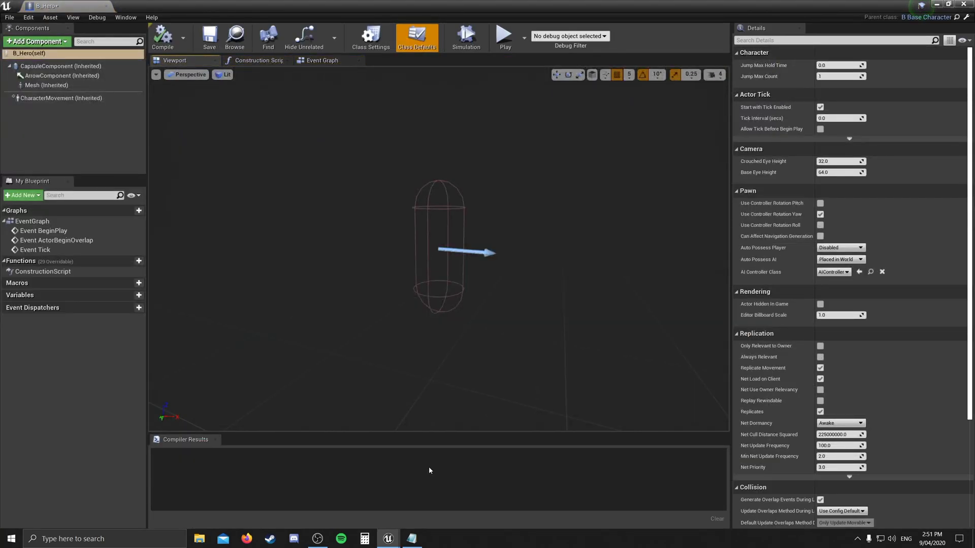
pyautogui.click(323, 60)
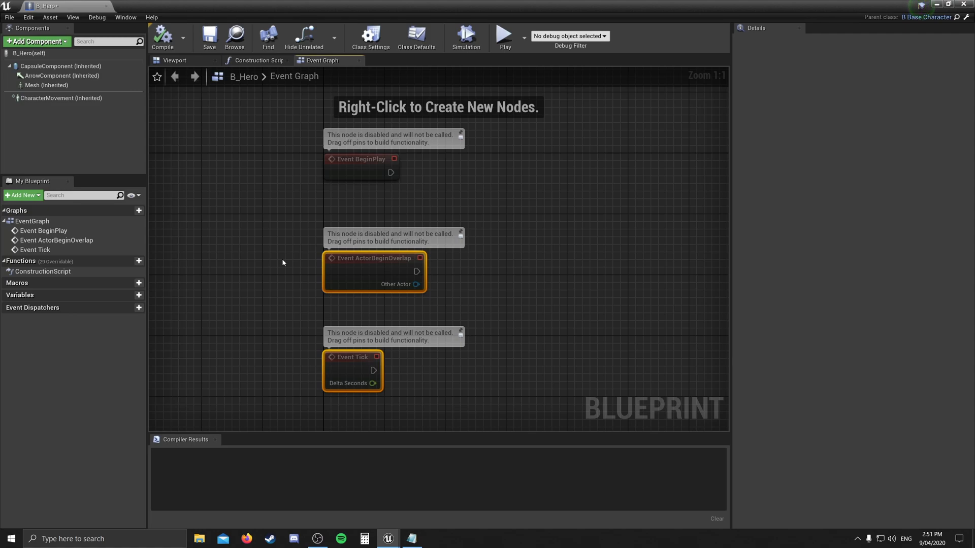
pyautogui.press('Delete')
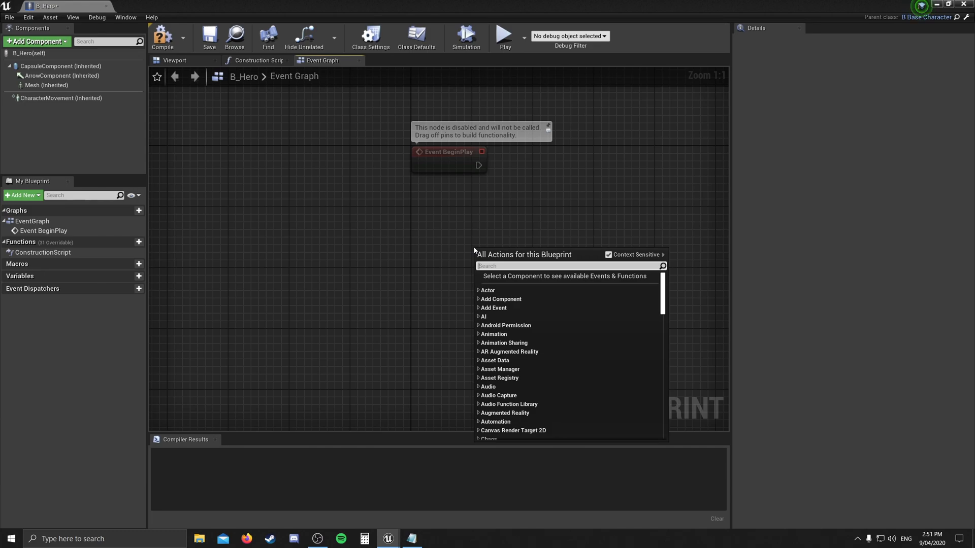
# Step: Add the Jump and Crouch input action events to B_Hero's Event Graph
pyautogui.write('jump')
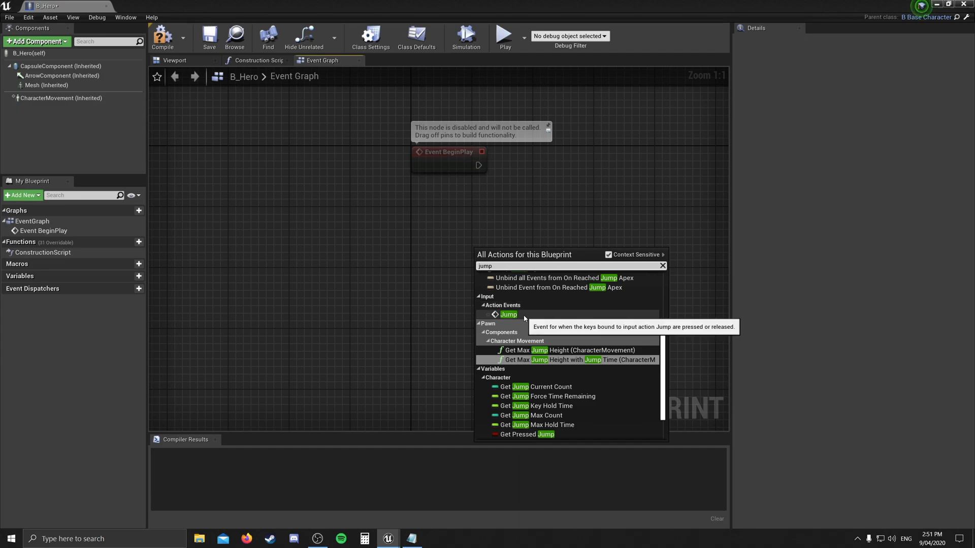
pyautogui.click(508, 314)
pyautogui.write('crou')
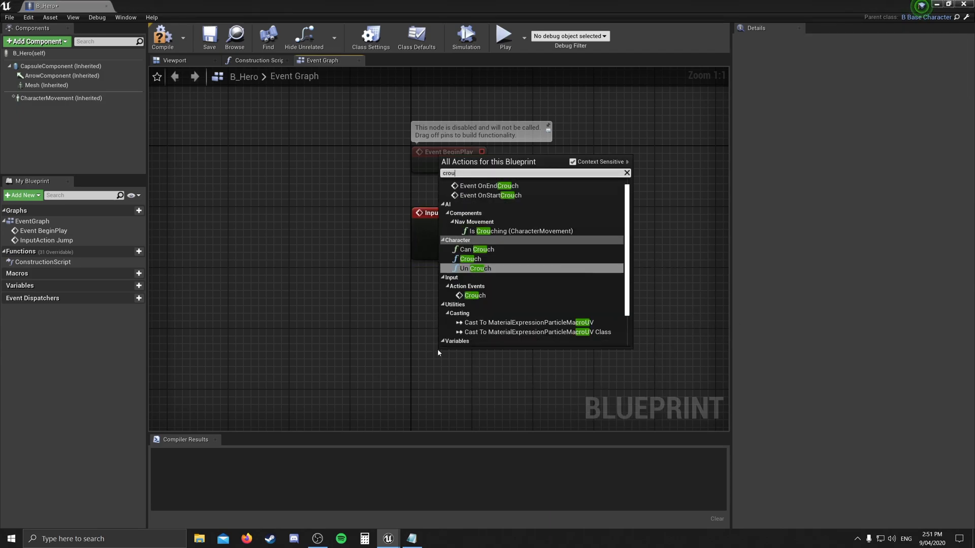
pyautogui.write('ch')
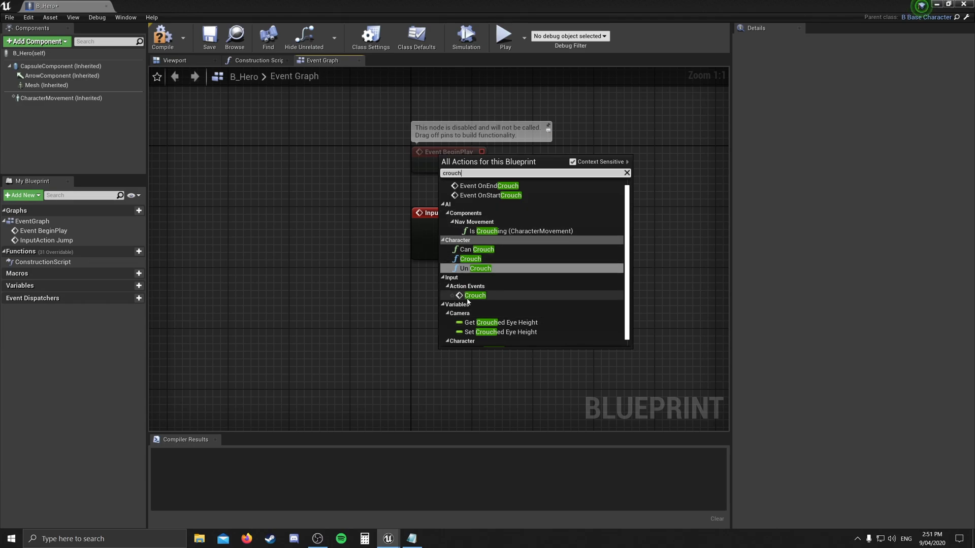
pyautogui.click(474, 295)
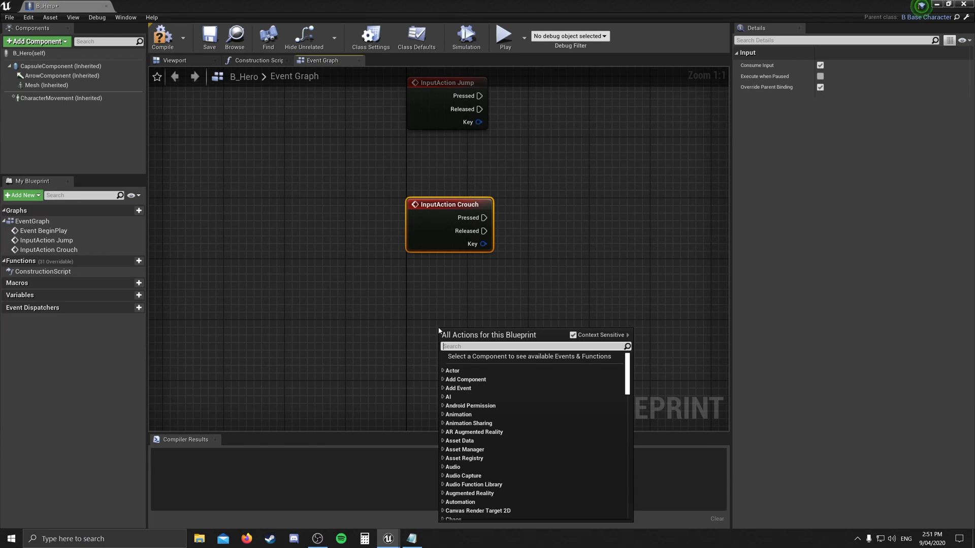
# Step: Add the MoveForward, MoveRight, LookUp and LookRight axis input events
pyautogui.write('move for')
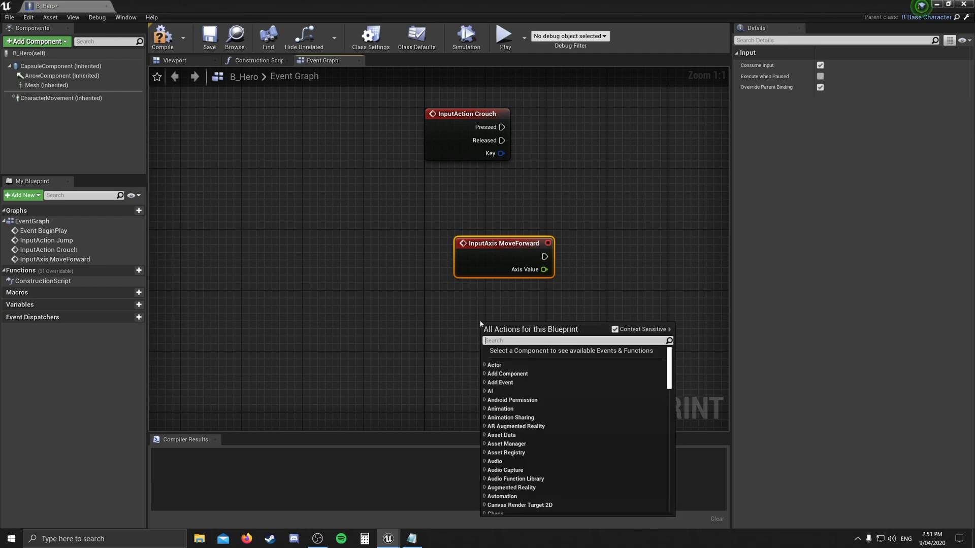
pyautogui.write('move right')
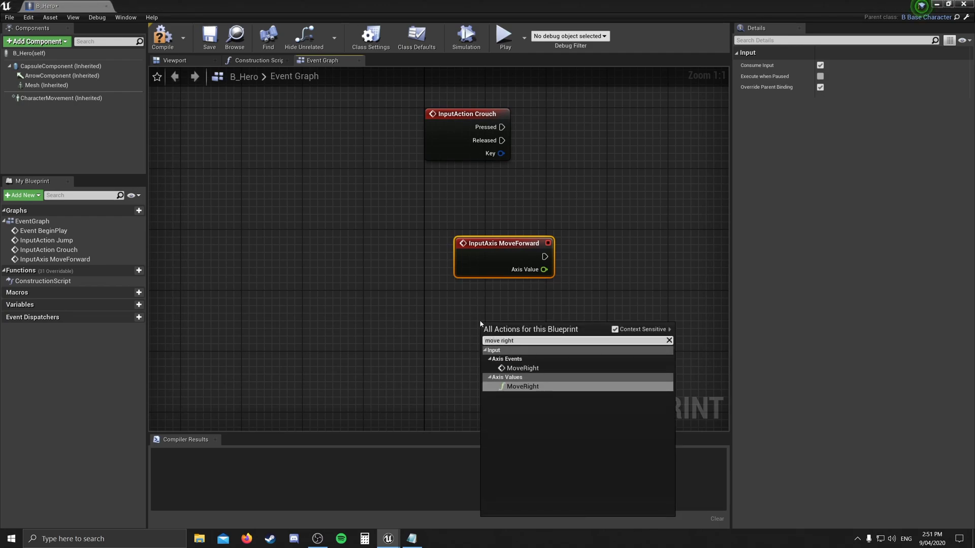
pyautogui.click(523, 386)
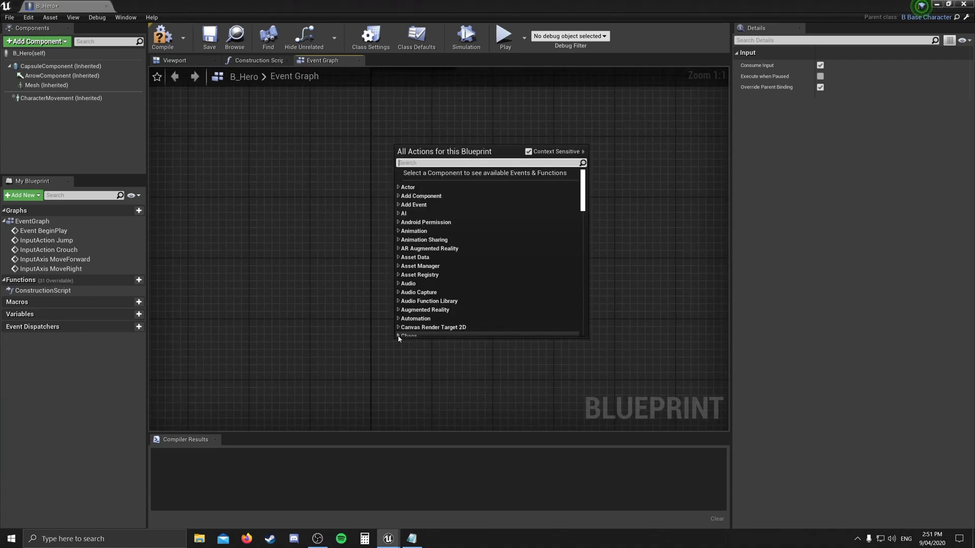
pyautogui.write('loo')
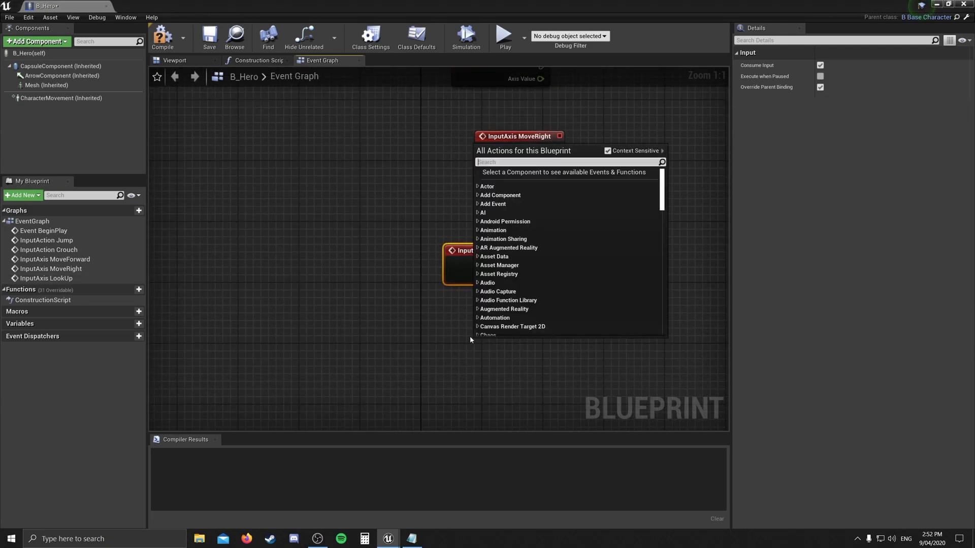
pyautogui.write('loo')
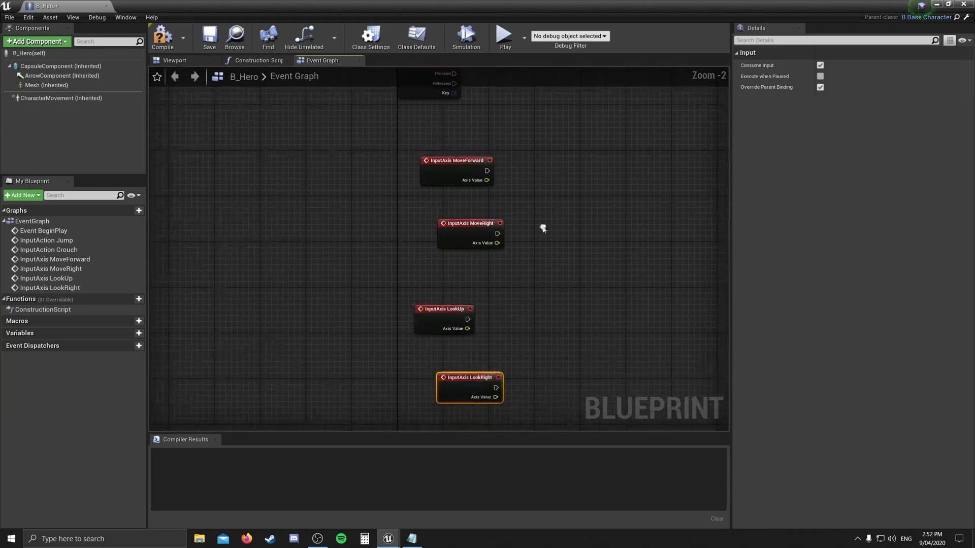
# Step: Line up the four axis event nodes below the Jump and Crouch events
pyautogui.scroll(-3)
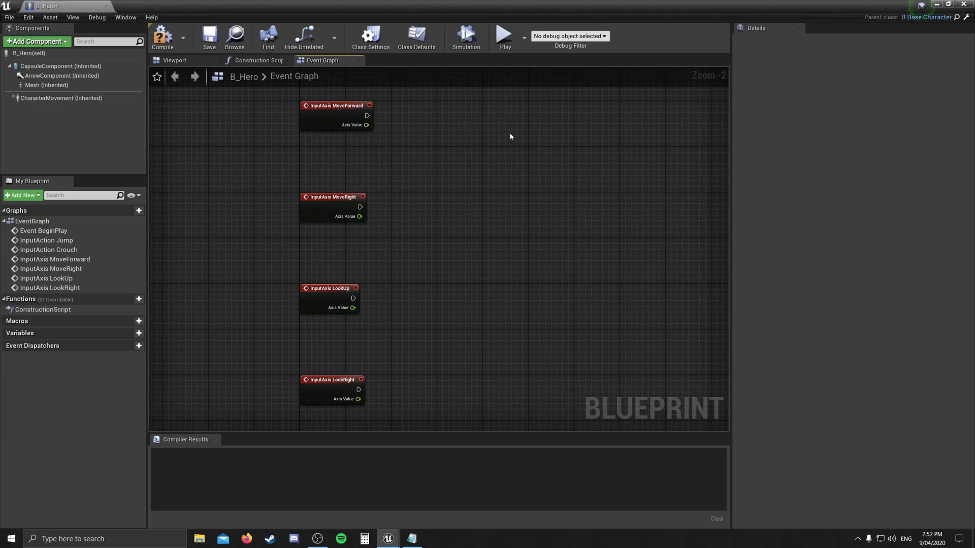
pyautogui.moveTo(466, 130)
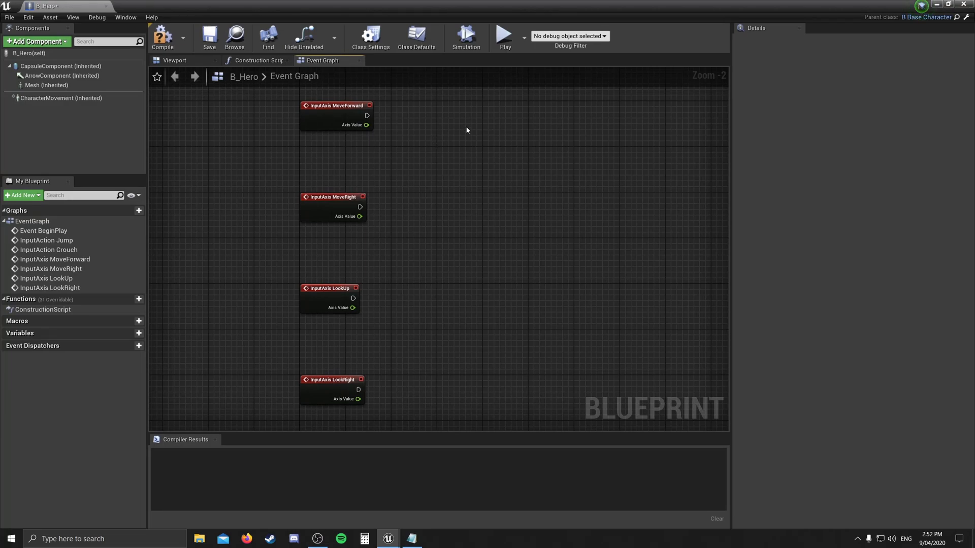
pyautogui.moveTo(448, 132)
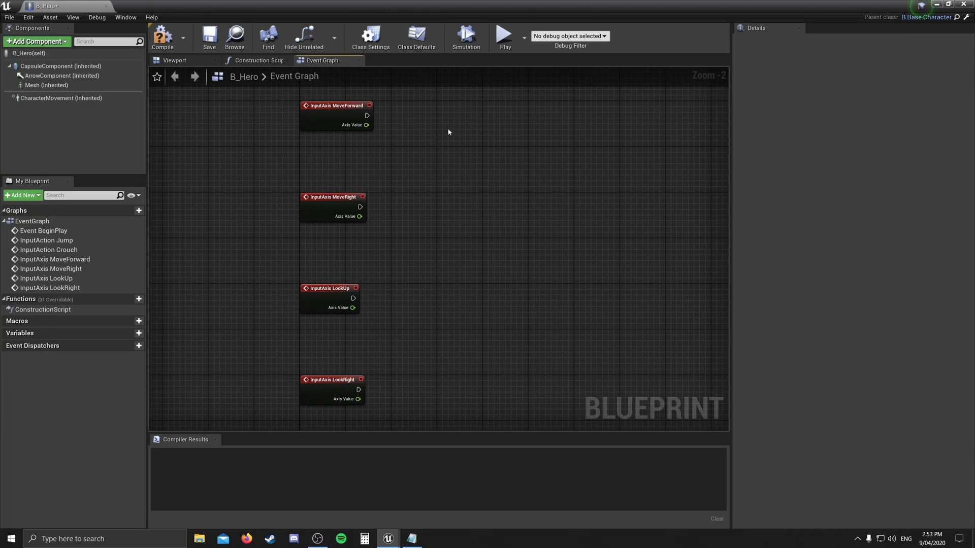
pyautogui.moveTo(456, 122)
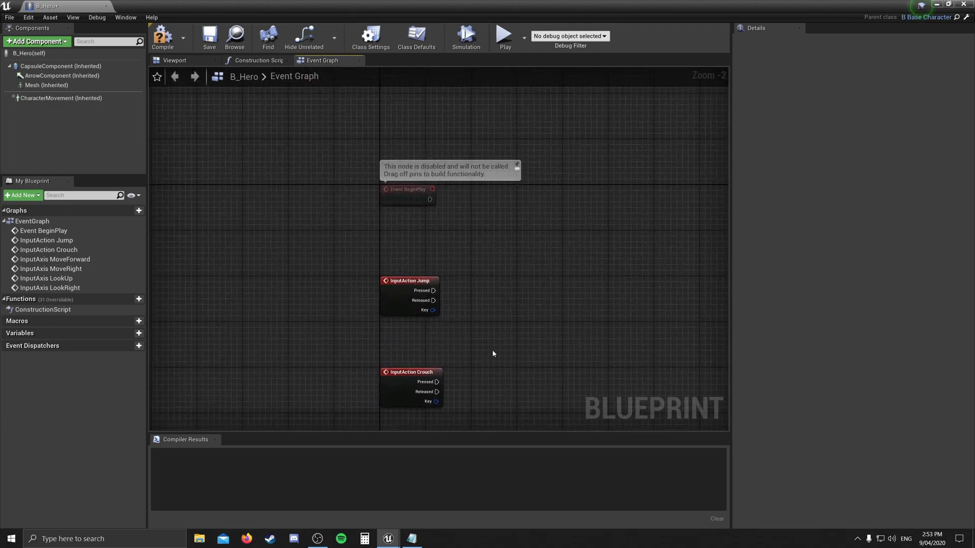
pyautogui.scroll(3)
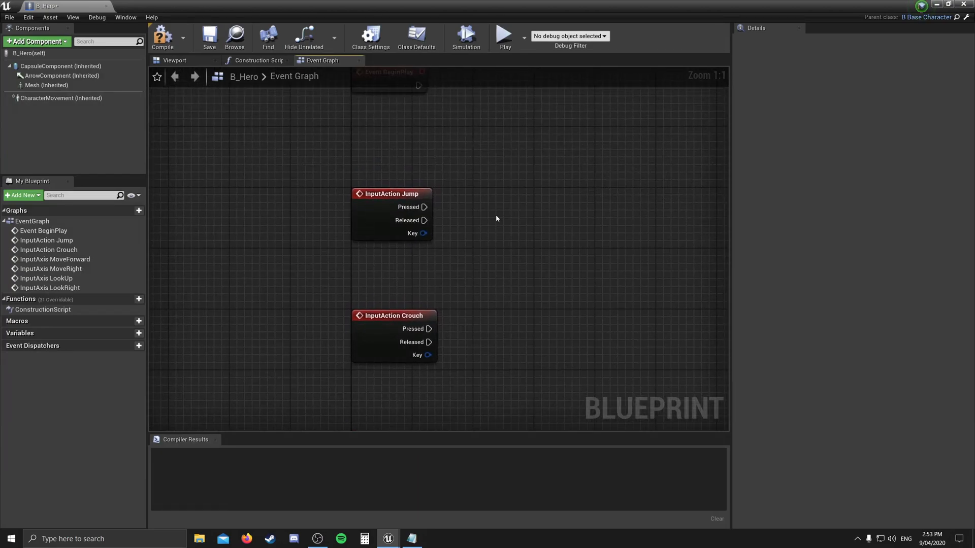
pyautogui.rightClick(497, 219)
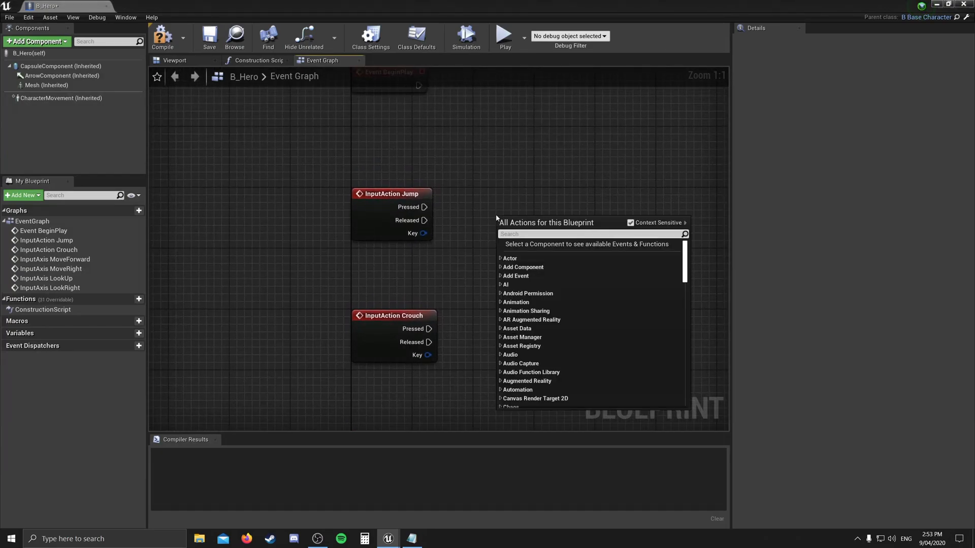
# Step: Search the action list for the character's Jump function to wire to InputAction Jump
pyautogui.write('jump')
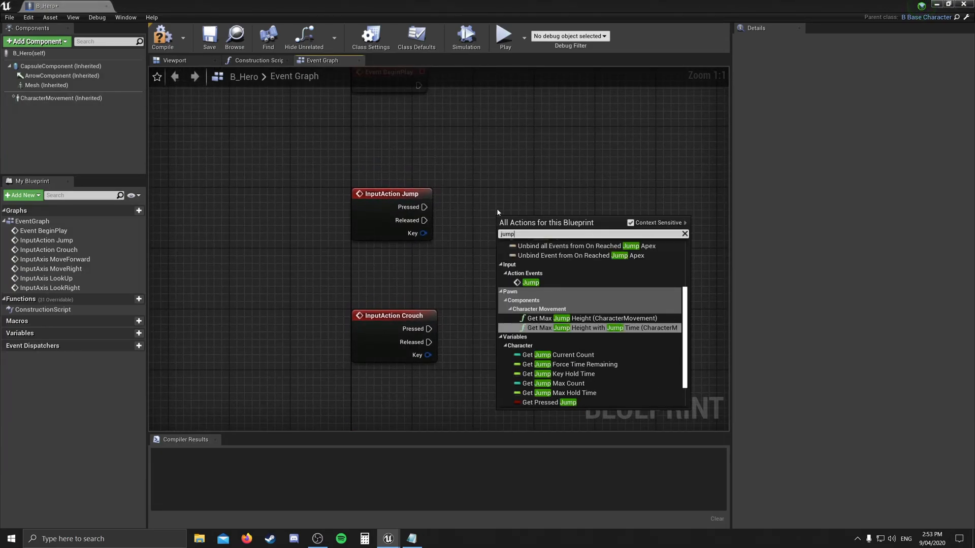
pyautogui.scroll(3)
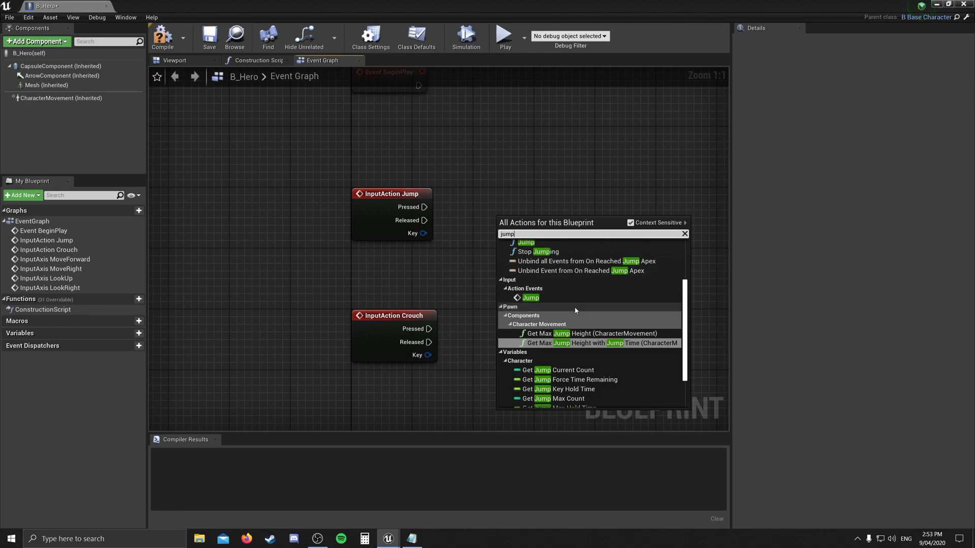
pyautogui.scroll(3)
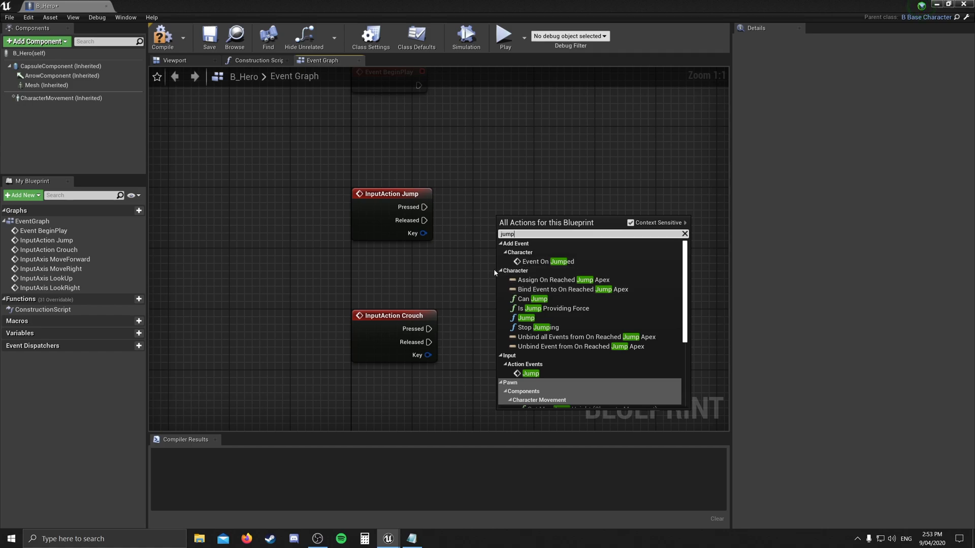
pyautogui.moveTo(515, 270)
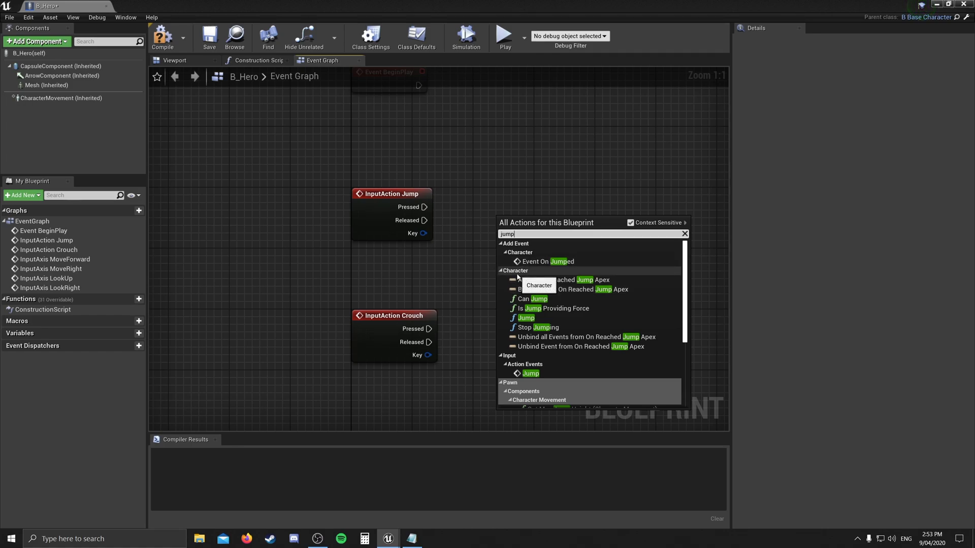
pyautogui.moveTo(526, 318)
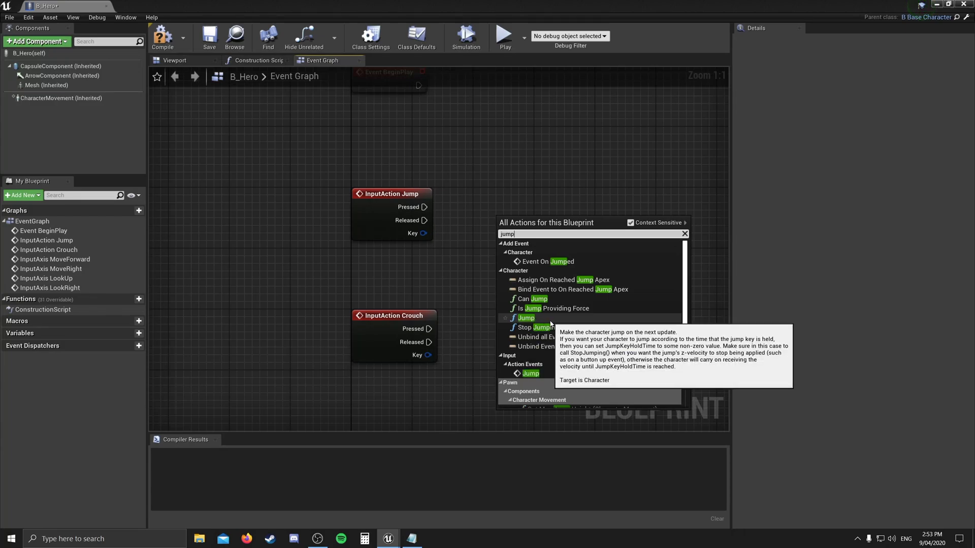
pyautogui.moveTo(563, 348)
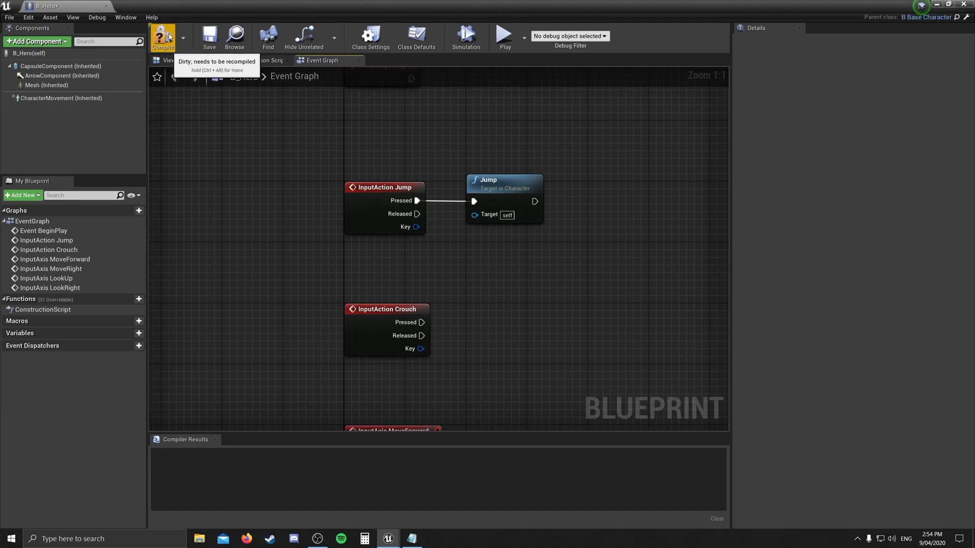
# Step: Compile B_Hero, then play-test the L_Test level and stop the session
pyautogui.click(163, 37)
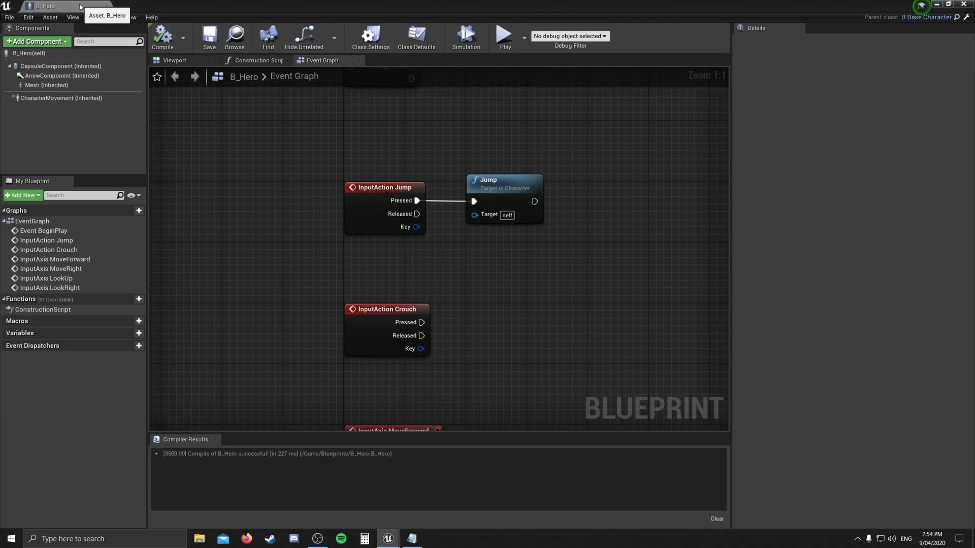
pyautogui.click(38, 6)
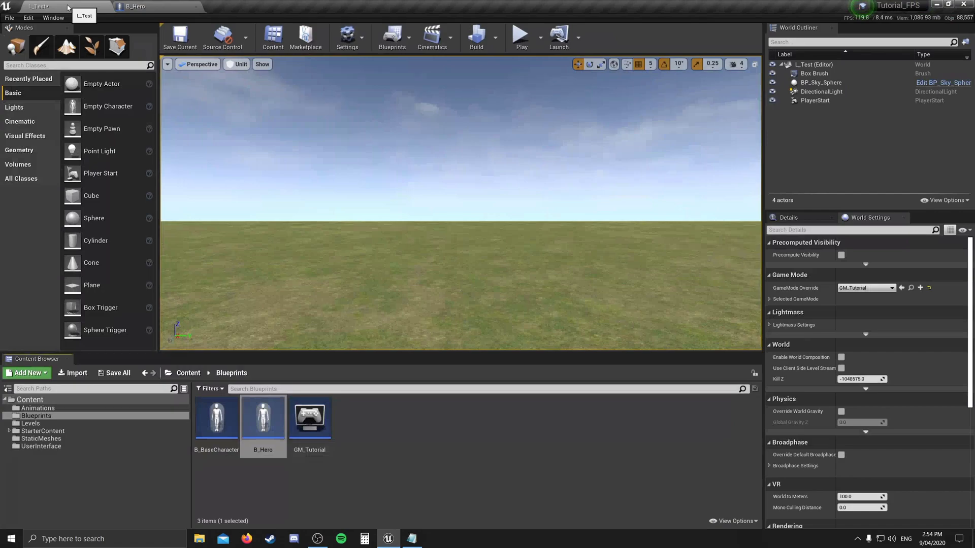
pyautogui.moveTo(521, 38)
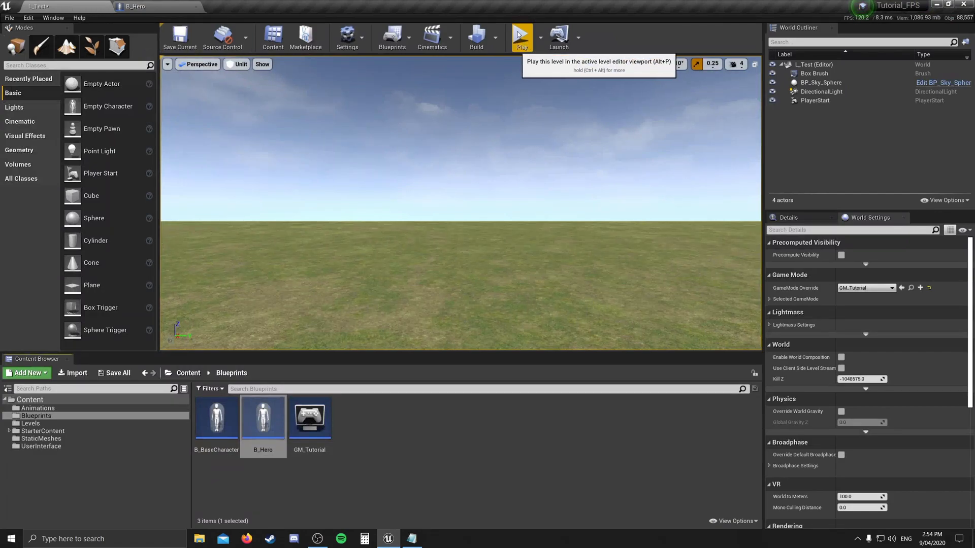
pyautogui.click(520, 36)
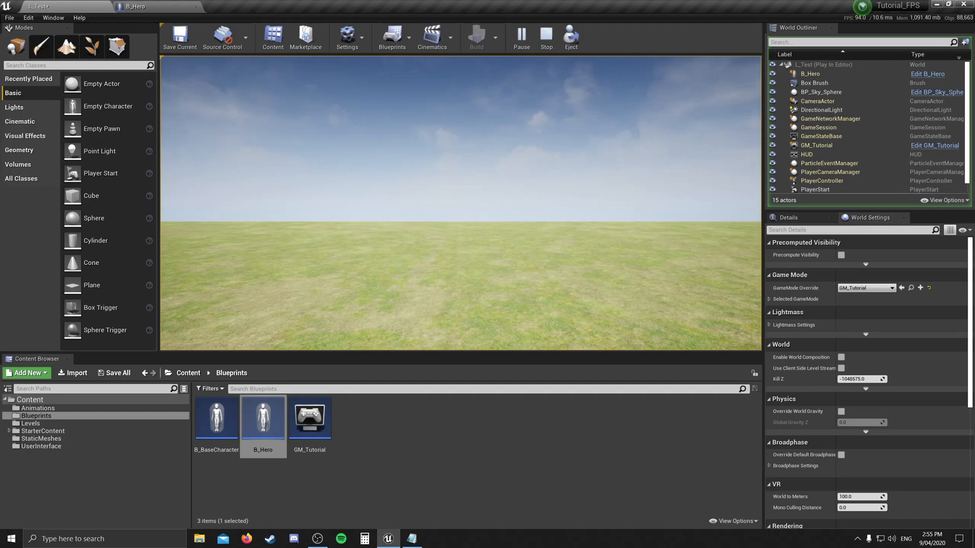
pyautogui.click(545, 36)
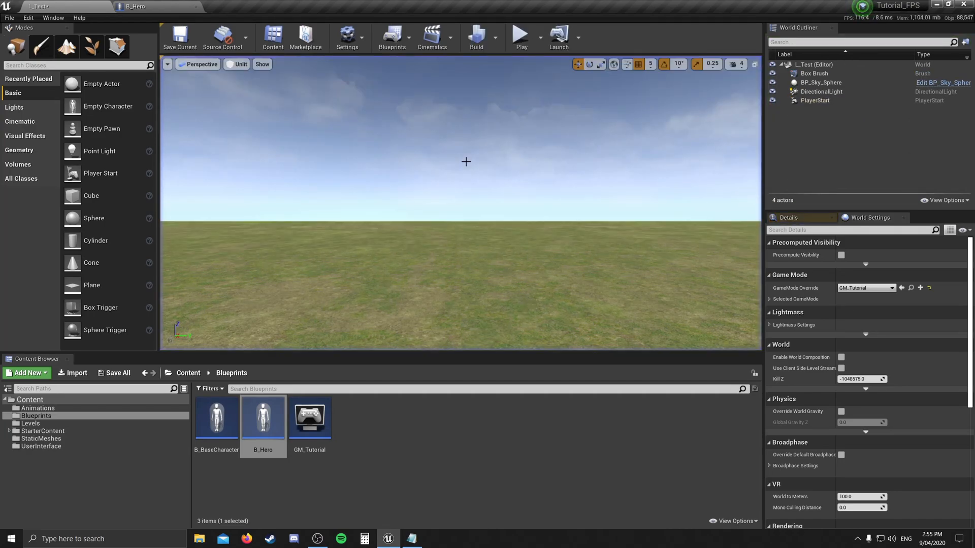
# Step: Wire InputAction Crouch's Pressed pin to the Crouch function in B_Hero
pyautogui.click(146, 6)
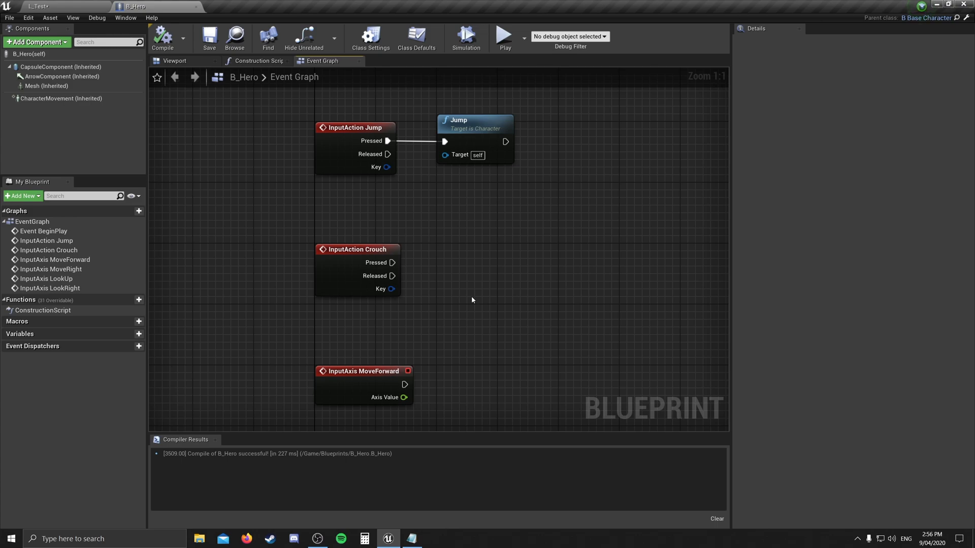
pyautogui.moveTo(498, 261)
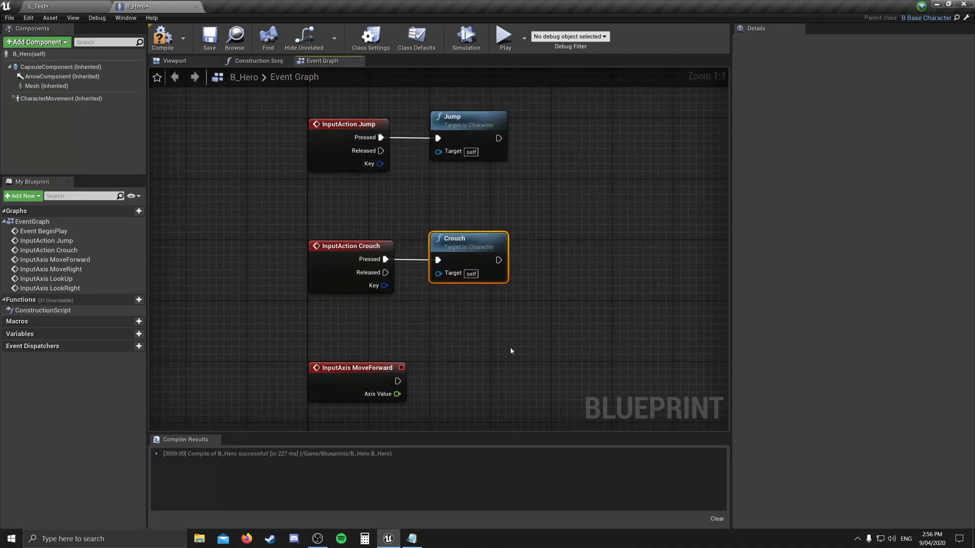
pyautogui.rightClick(511, 350)
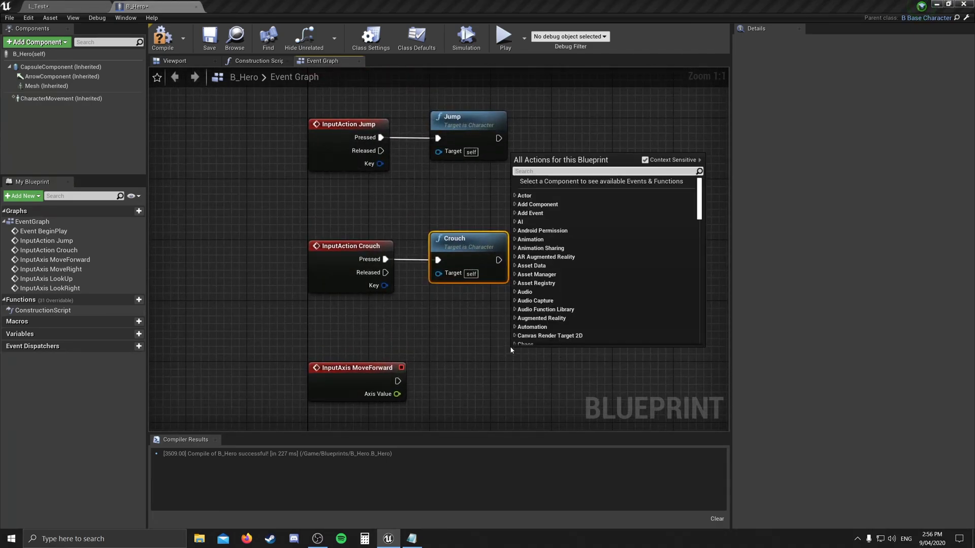
# Step: Add an Un Crouch function node called from Crouch's Released event
pyautogui.write('un')
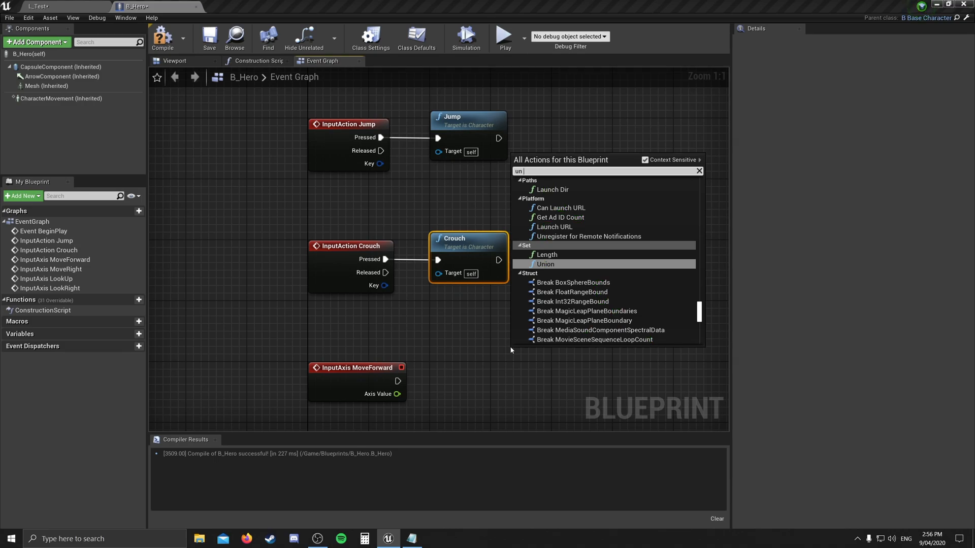
pyautogui.write('crouch')
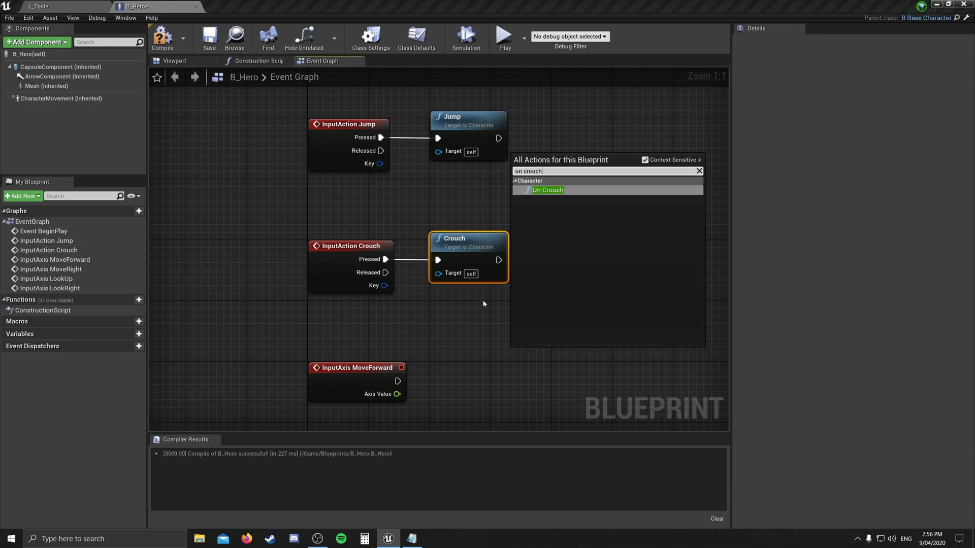
pyautogui.click(546, 190)
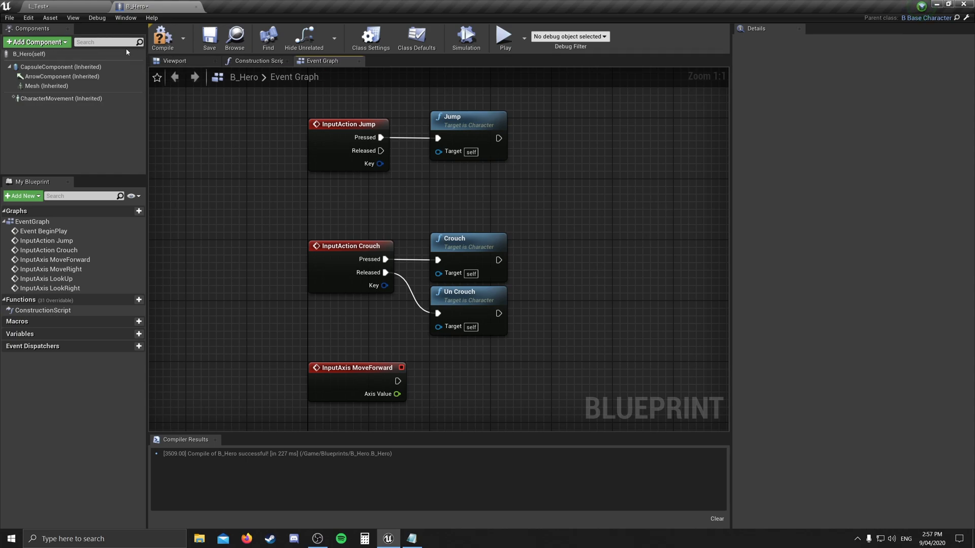
# Step: Compile and save the B_Hero blueprint
pyautogui.click(210, 37)
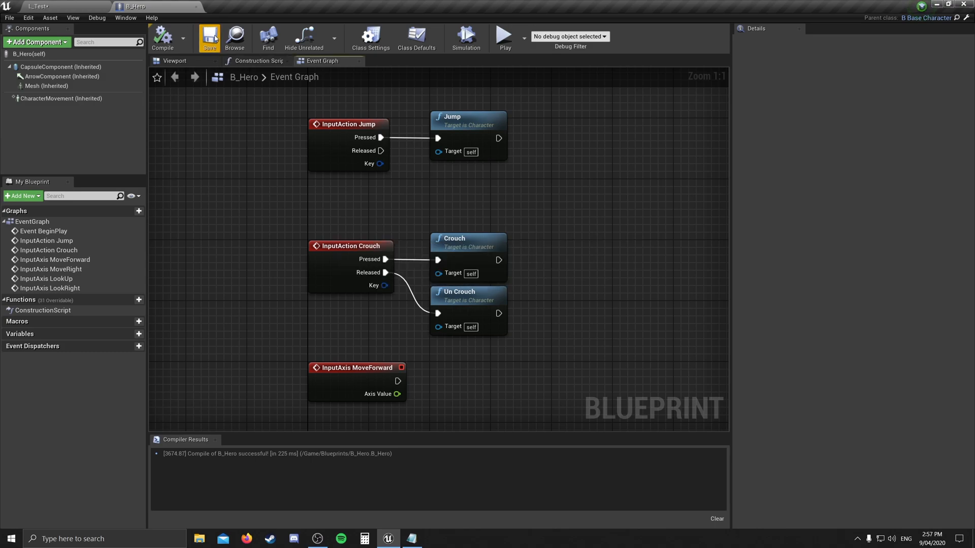
pyautogui.click(209, 37)
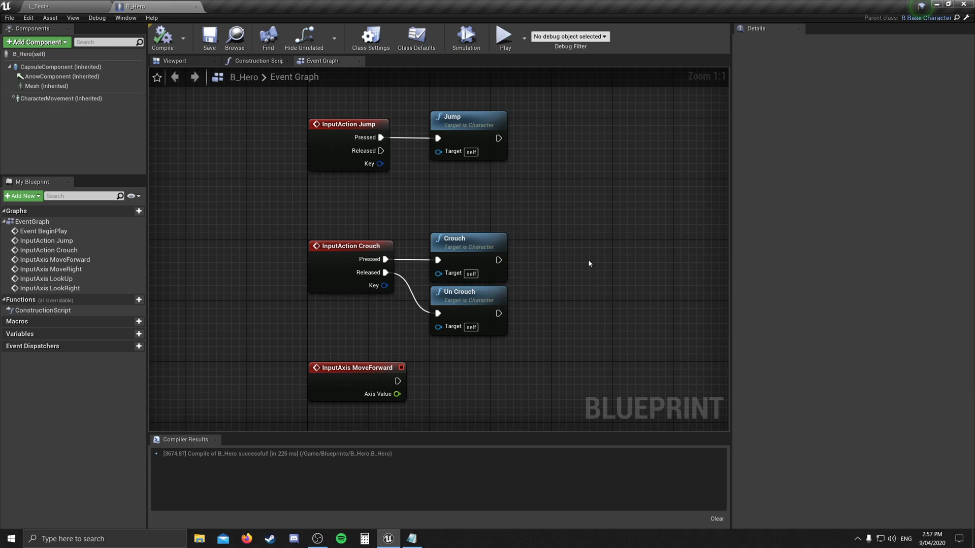
pyautogui.moveTo(384, 98)
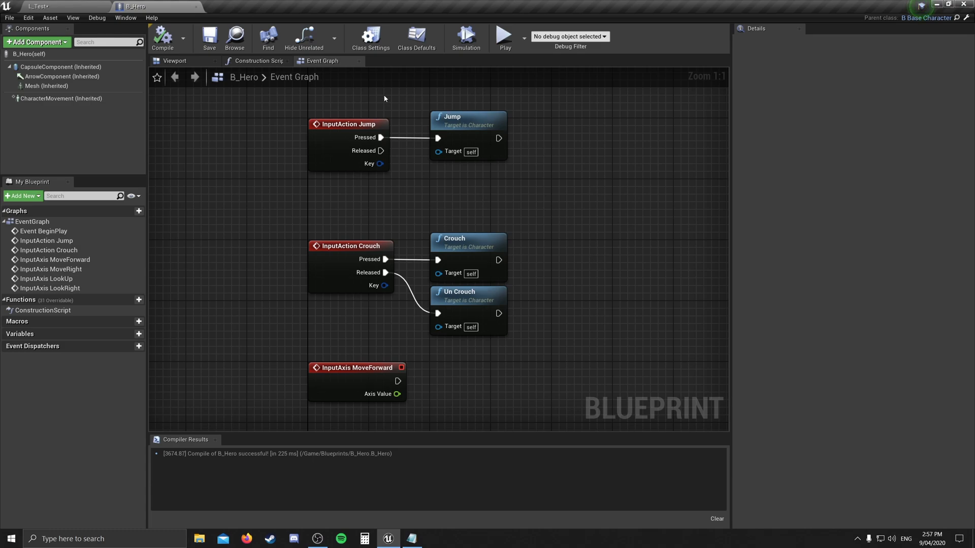
# Step: Enable Can Crouch on the CharacterMovement component and recompile B_Hero
pyautogui.click(61, 98)
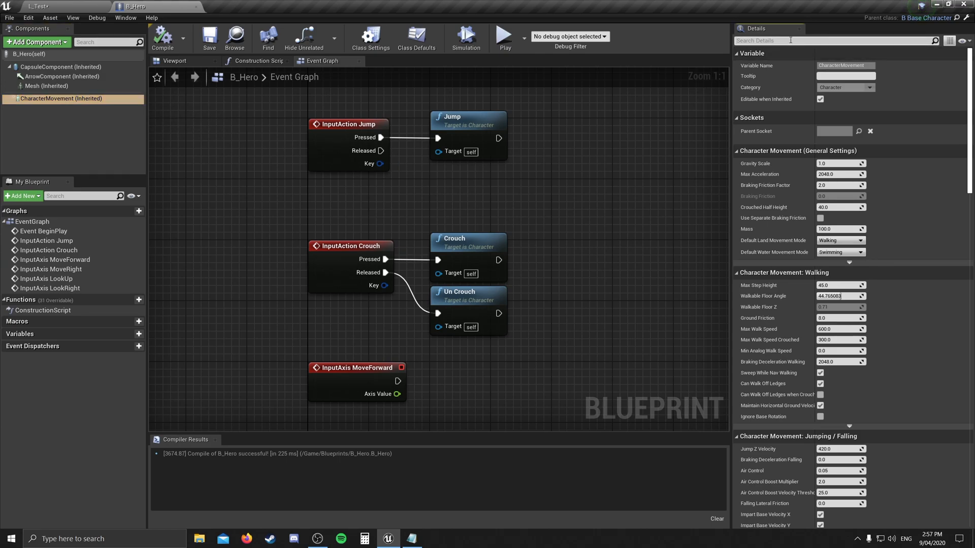
pyautogui.write('crou')
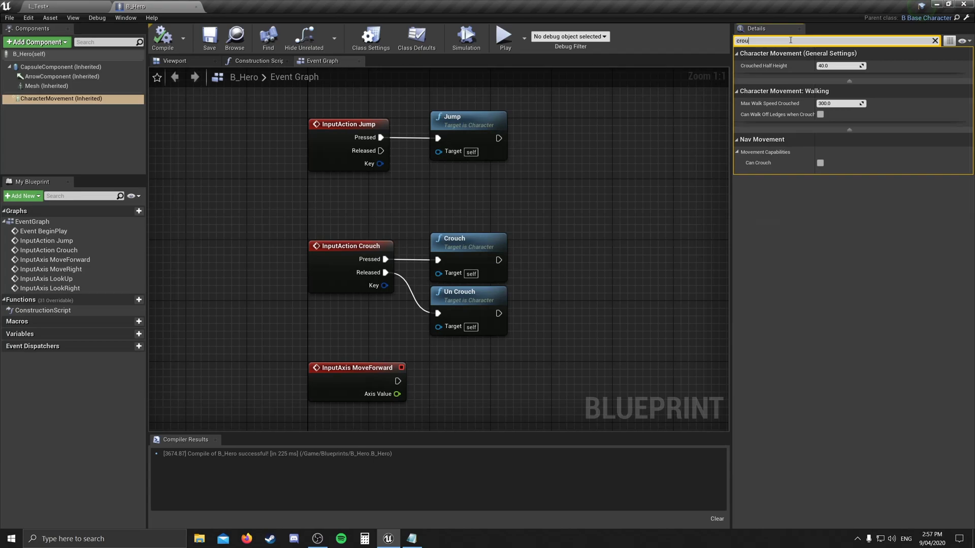
pyautogui.write('ch')
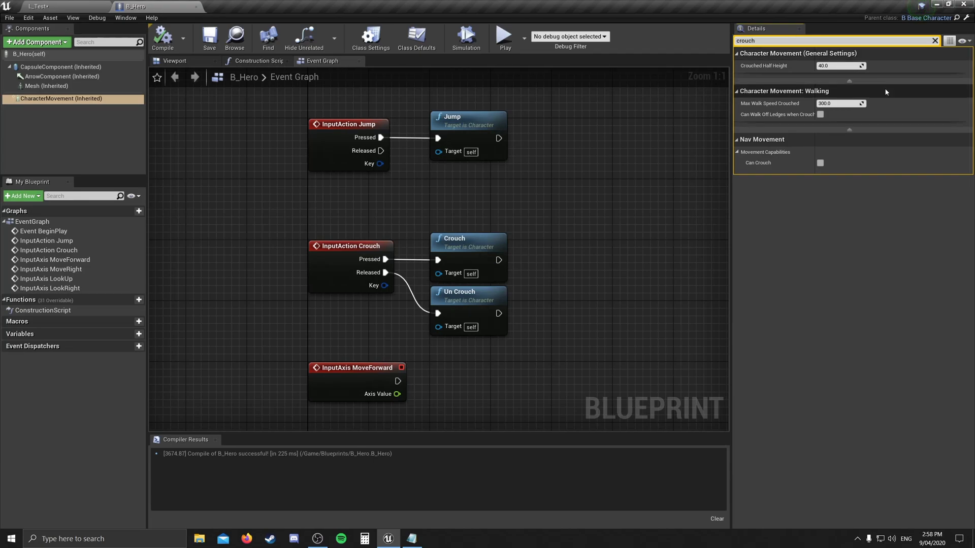
pyautogui.moveTo(797, 157)
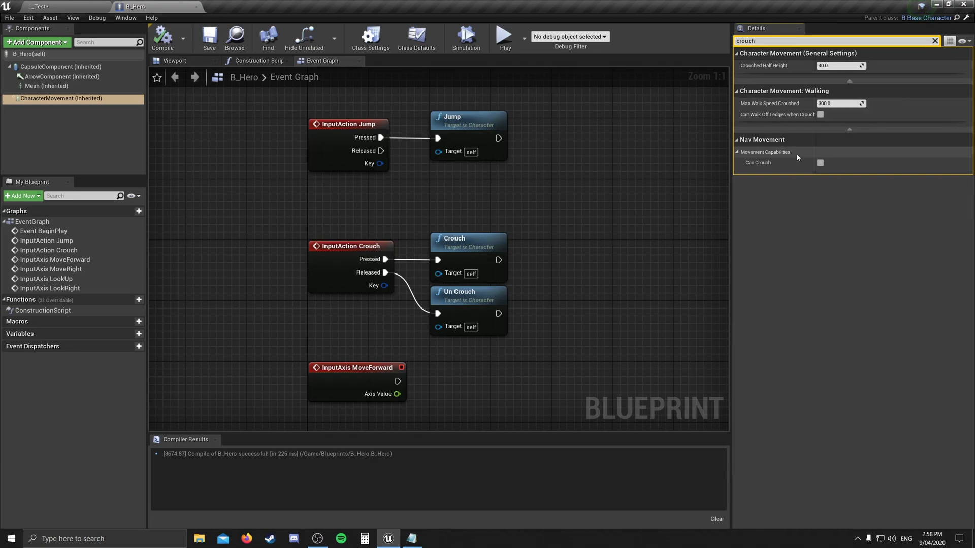
pyautogui.moveTo(782, 171)
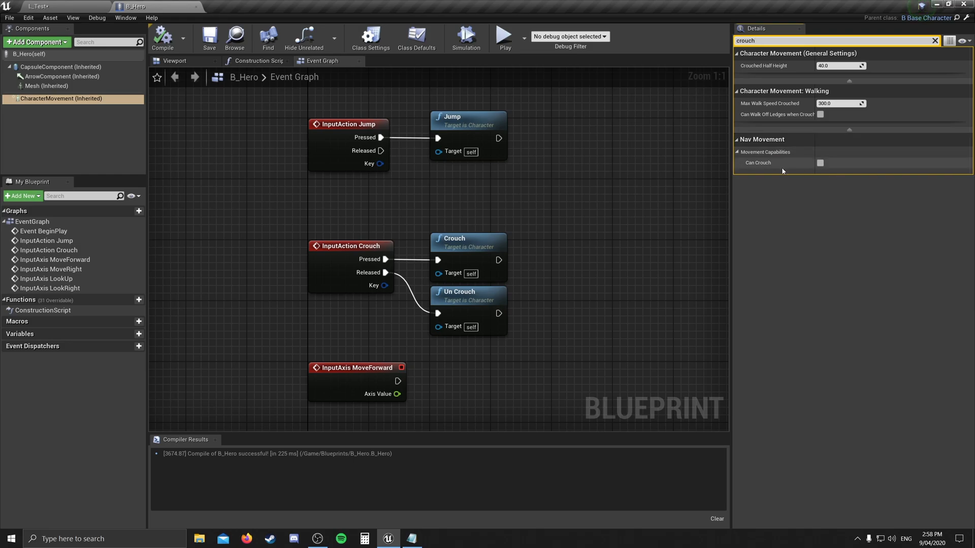
pyautogui.moveTo(820, 162)
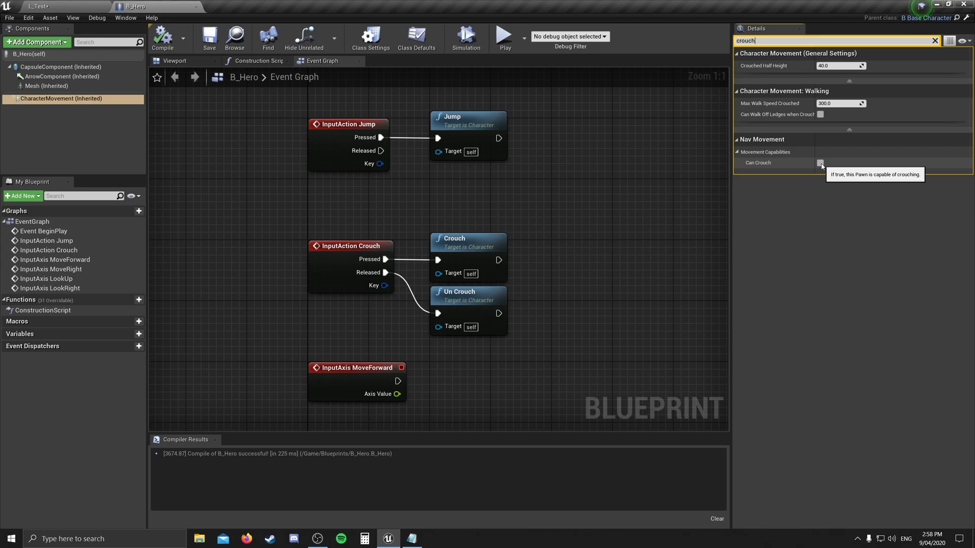
pyautogui.click(821, 163)
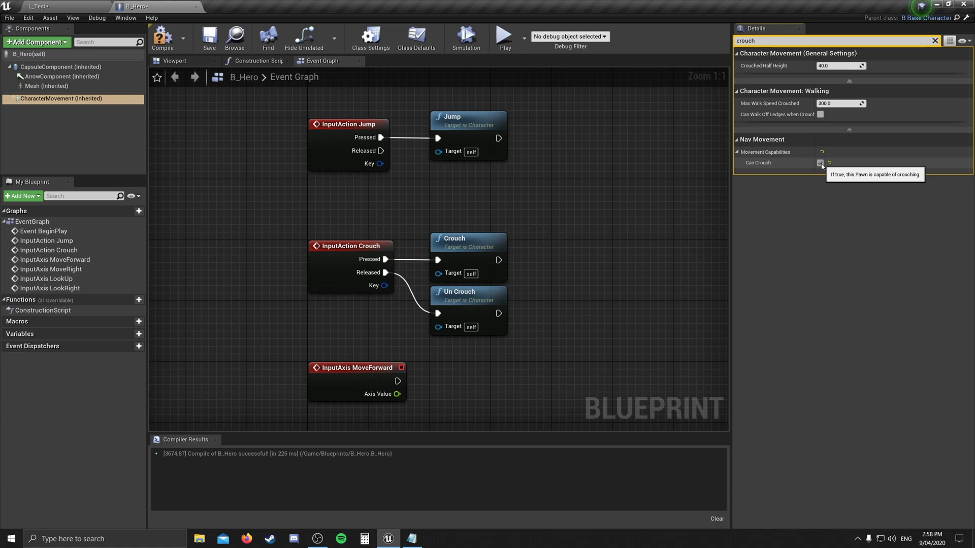
pyautogui.click(820, 162)
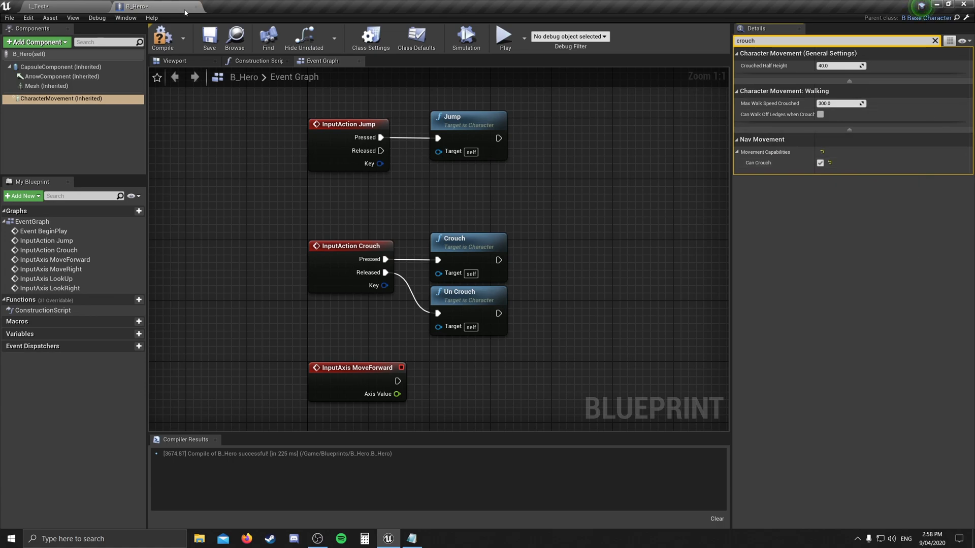
pyautogui.click(209, 38)
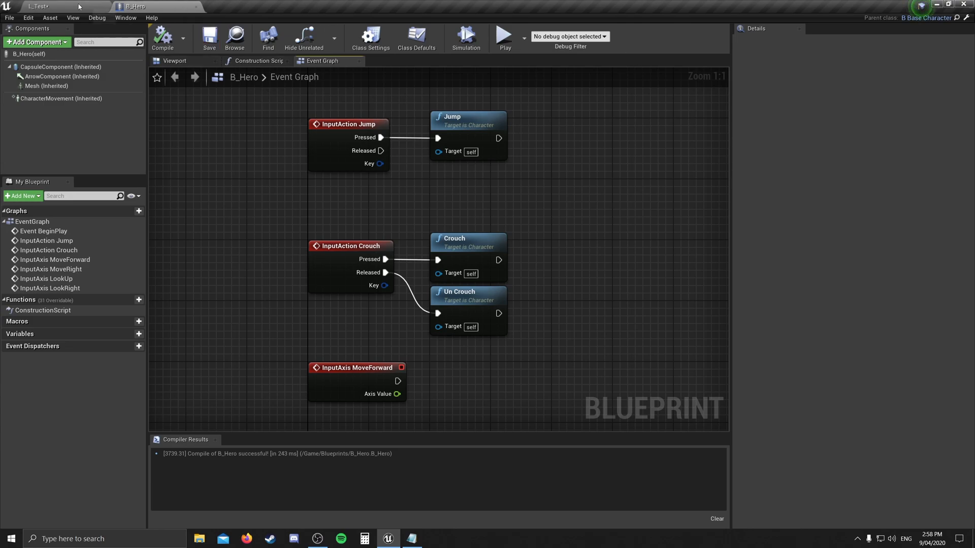
# Step: Play-test L_Test with mouse control, then stop the session
pyautogui.click(38, 7)
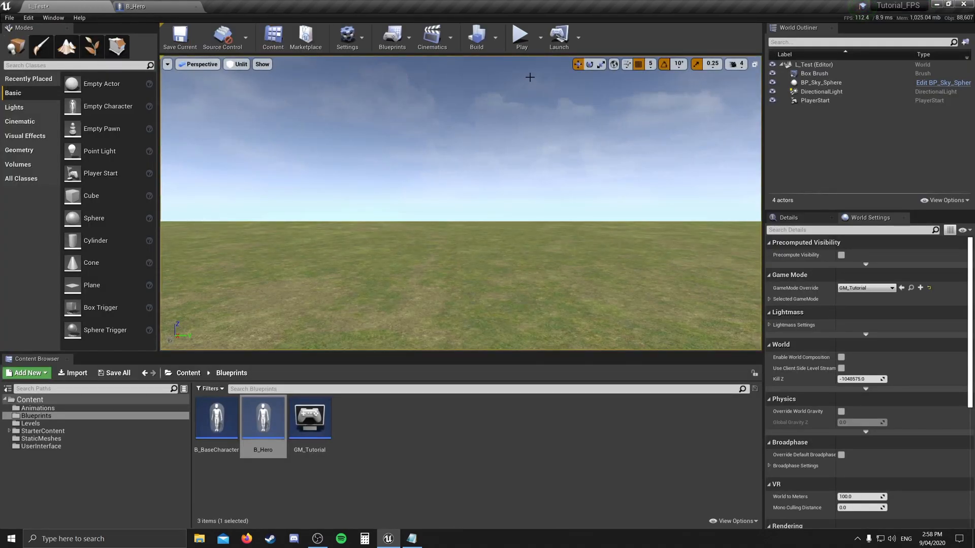
pyautogui.click(521, 36)
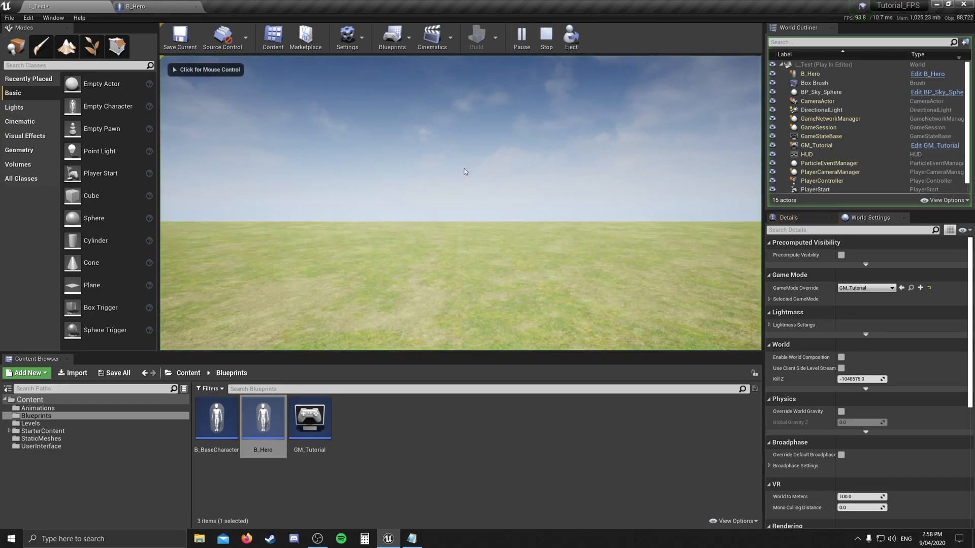
pyautogui.click(463, 171)
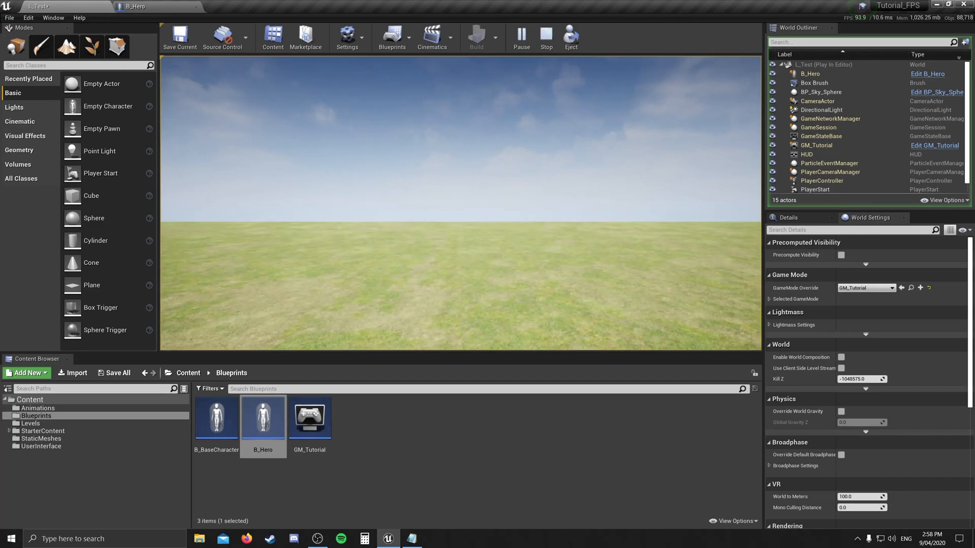
pyautogui.click(546, 37)
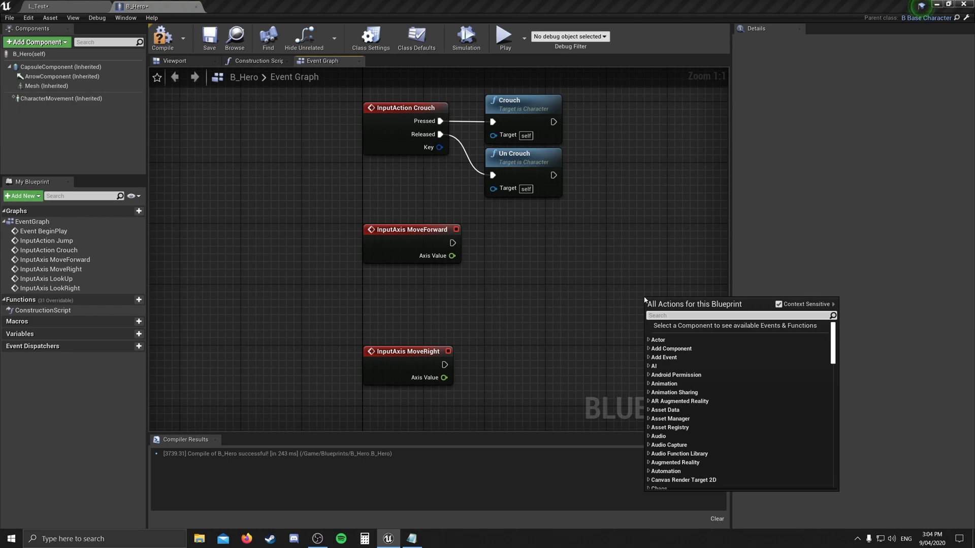
# Step: Add an Add Movement Input node from the graph action search
pyautogui.write('add move')
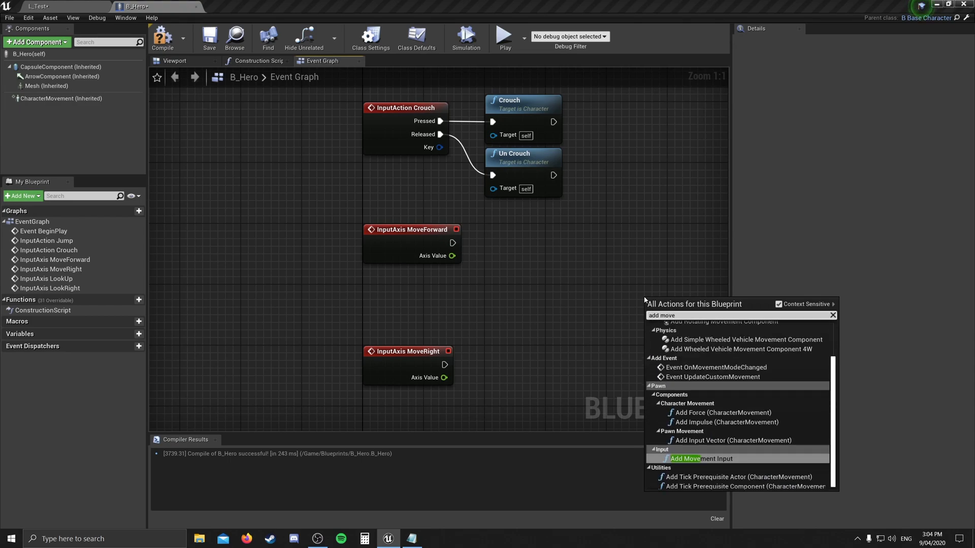
pyautogui.write('ment')
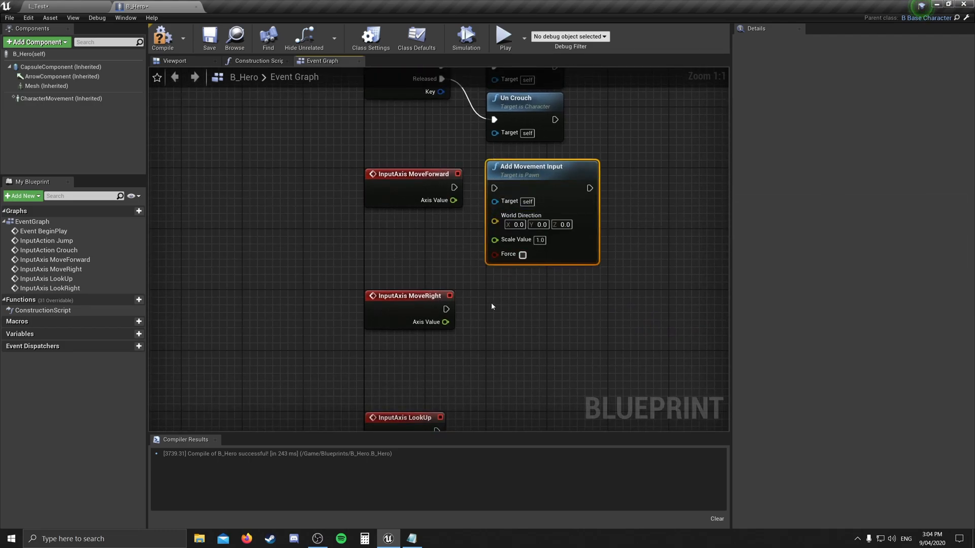
pyautogui.moveTo(520, 294)
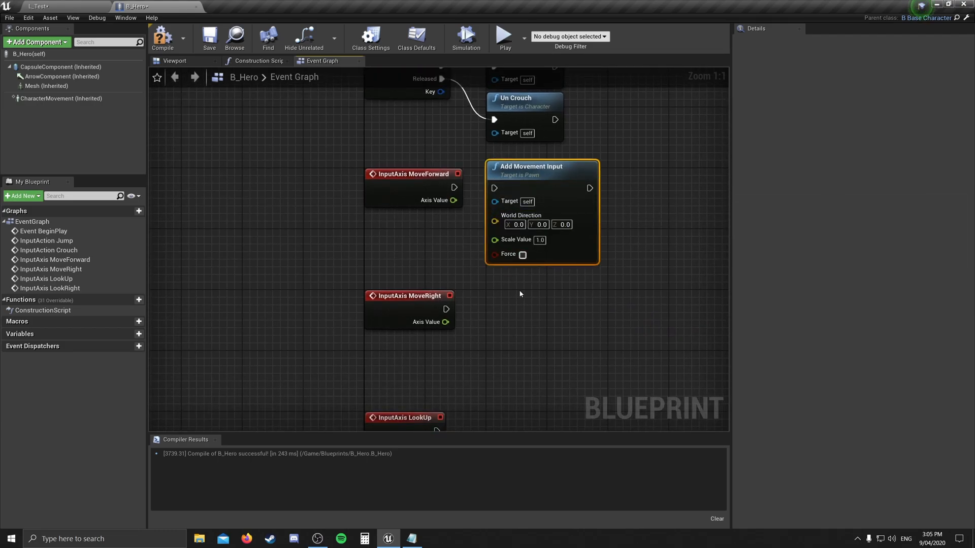
pyautogui.click(491, 310)
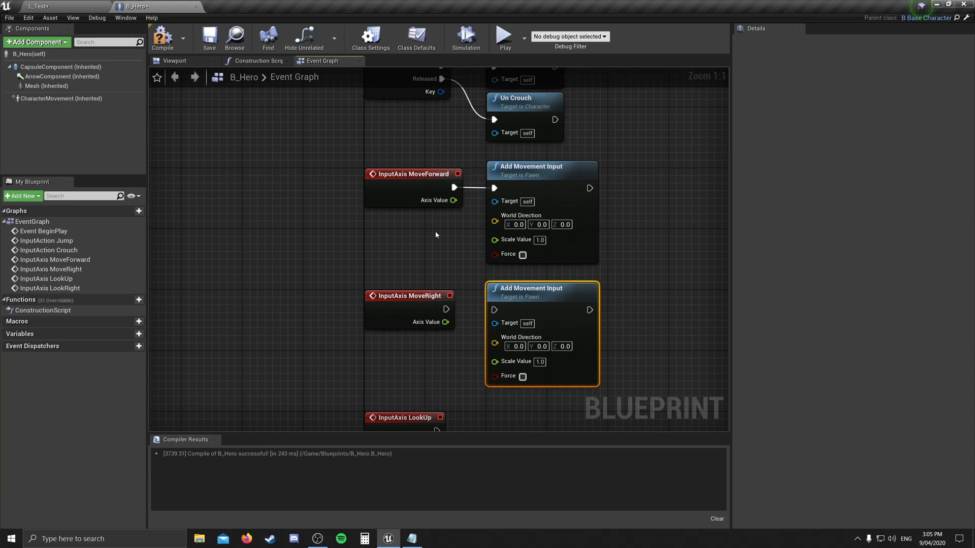
pyautogui.moveTo(458, 220)
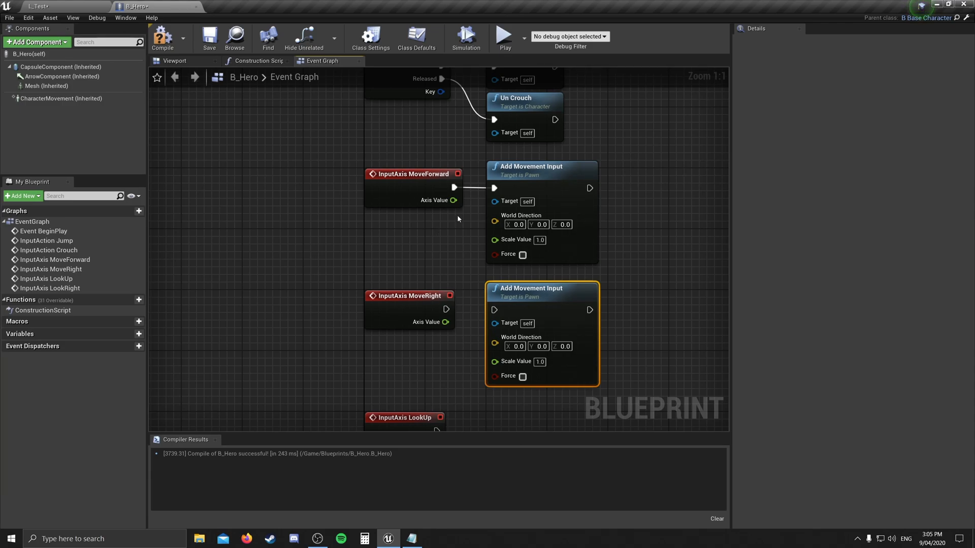
pyautogui.moveTo(454, 212)
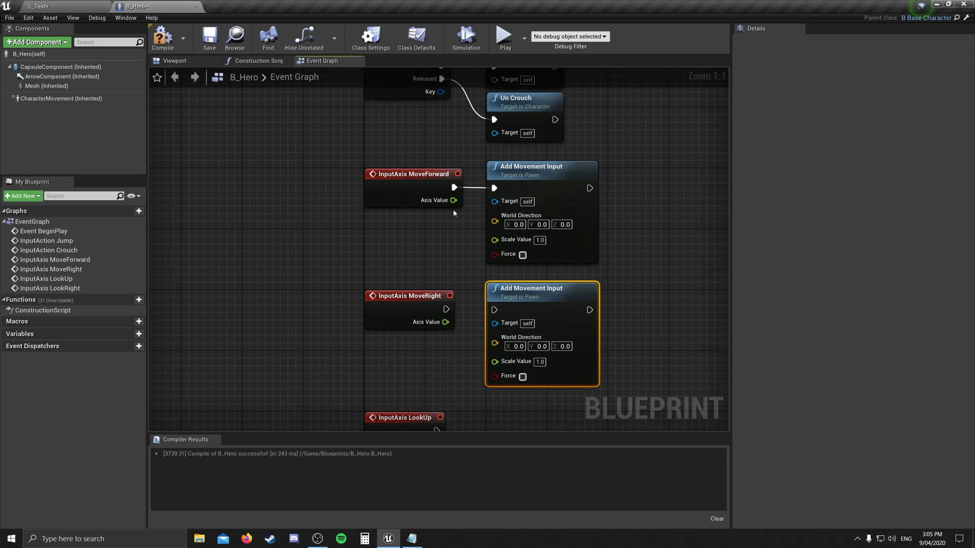
pyautogui.moveTo(453, 208)
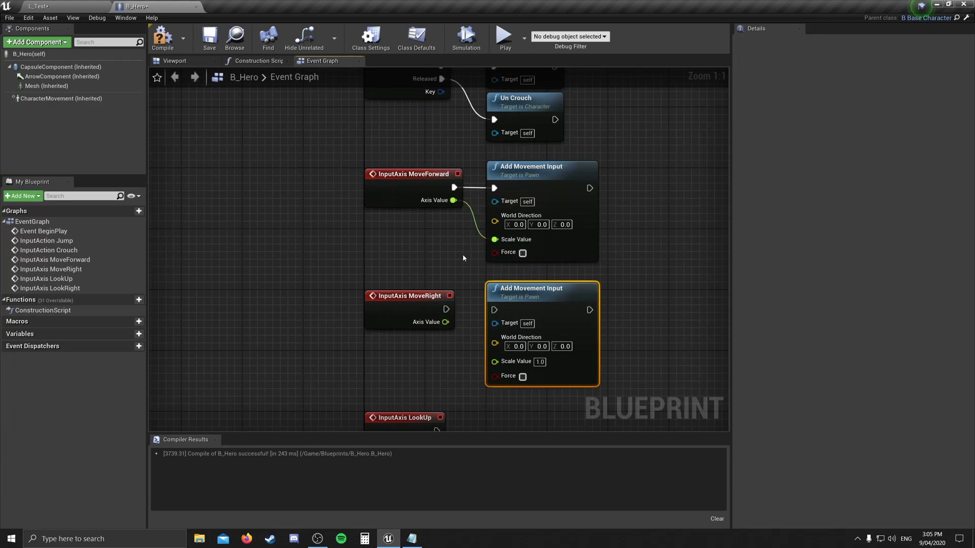
pyautogui.moveTo(445, 258)
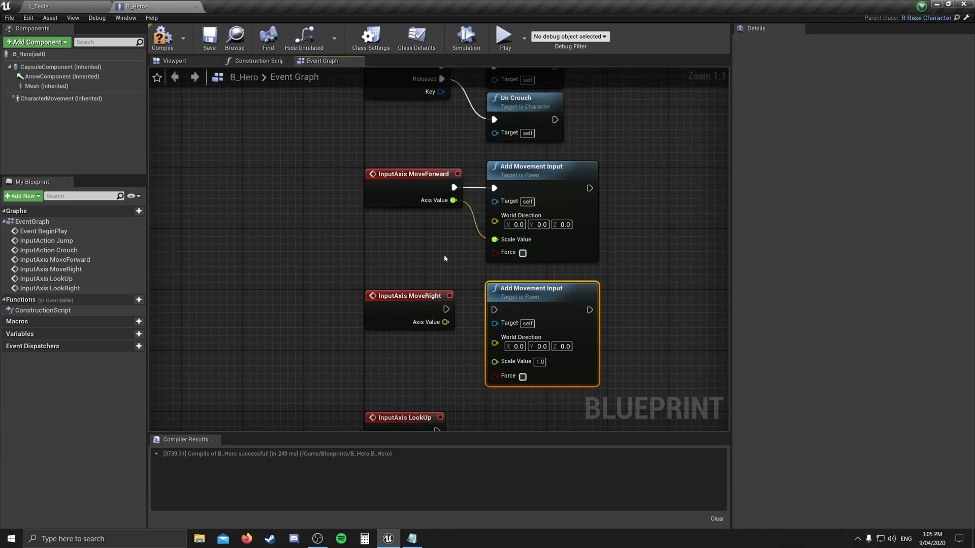
# Step: Add a Get Actor Forward Vector node to the Event Graph
pyautogui.rightClick(308, 252)
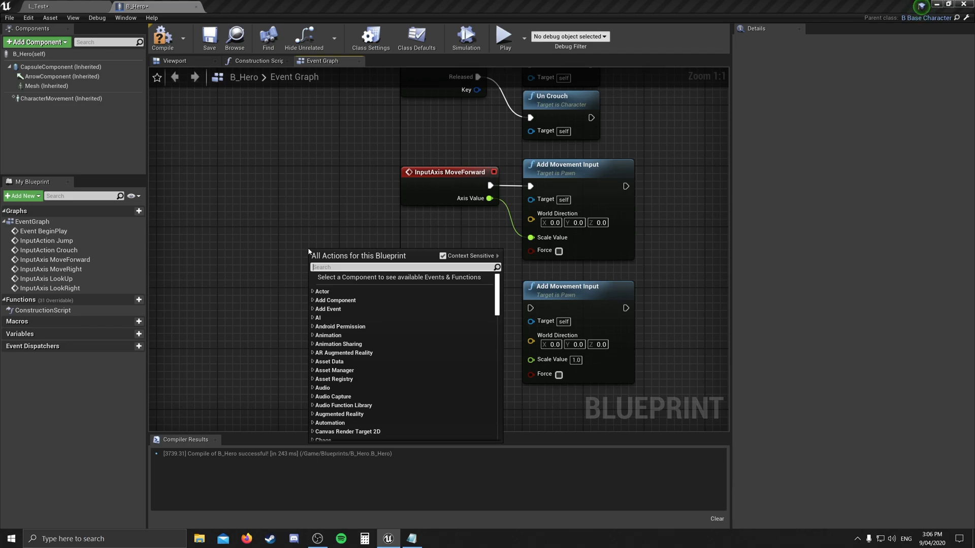
pyautogui.write('get actor')
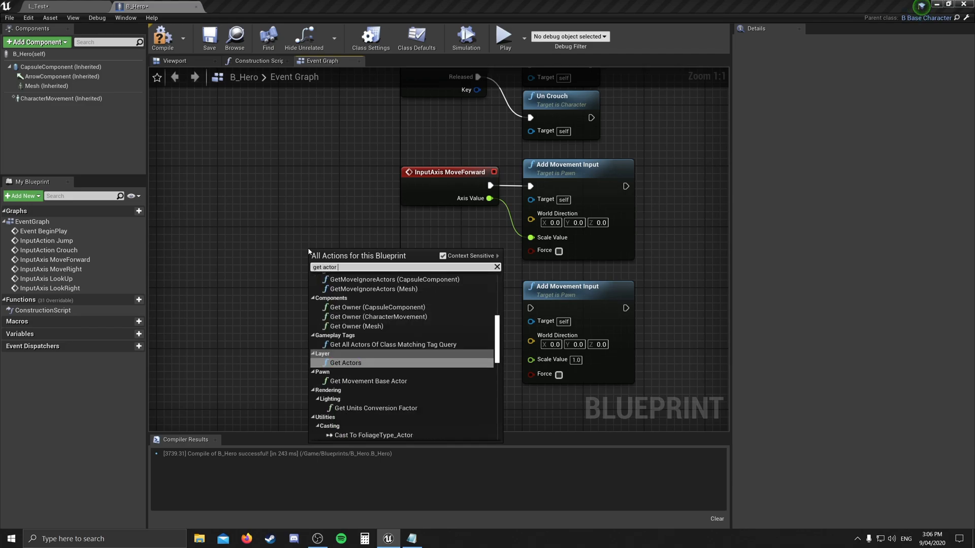
pyautogui.write('forw')
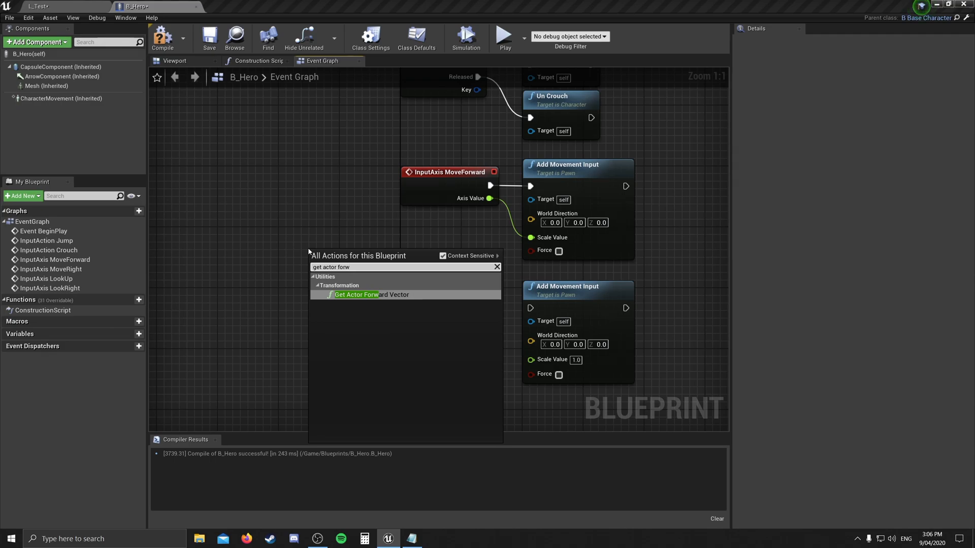
pyautogui.moveTo(357, 294)
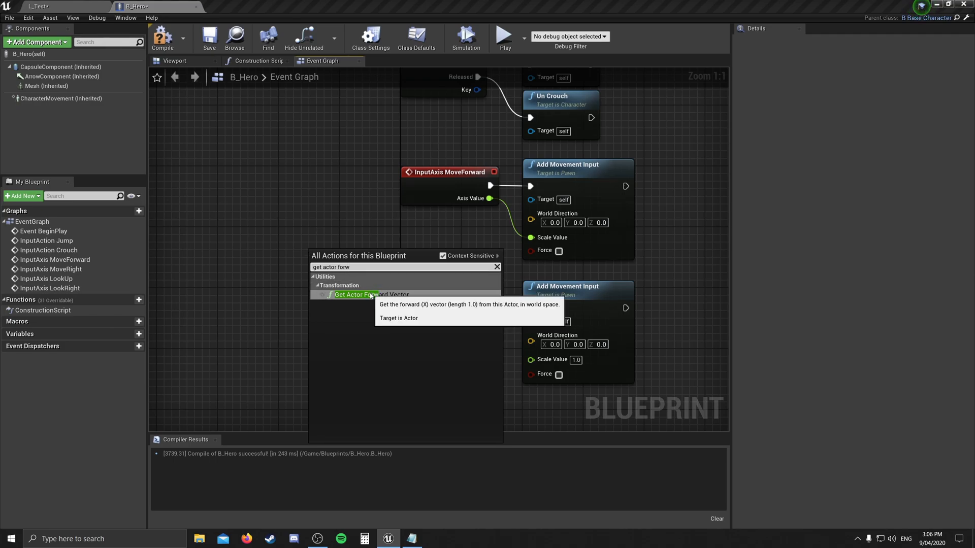
pyautogui.click(358, 295)
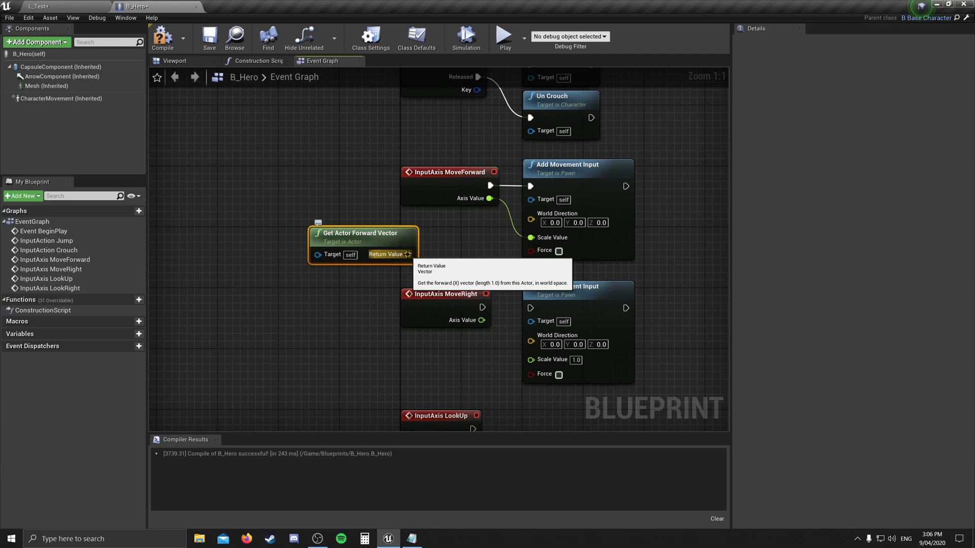
pyautogui.moveTo(369, 216)
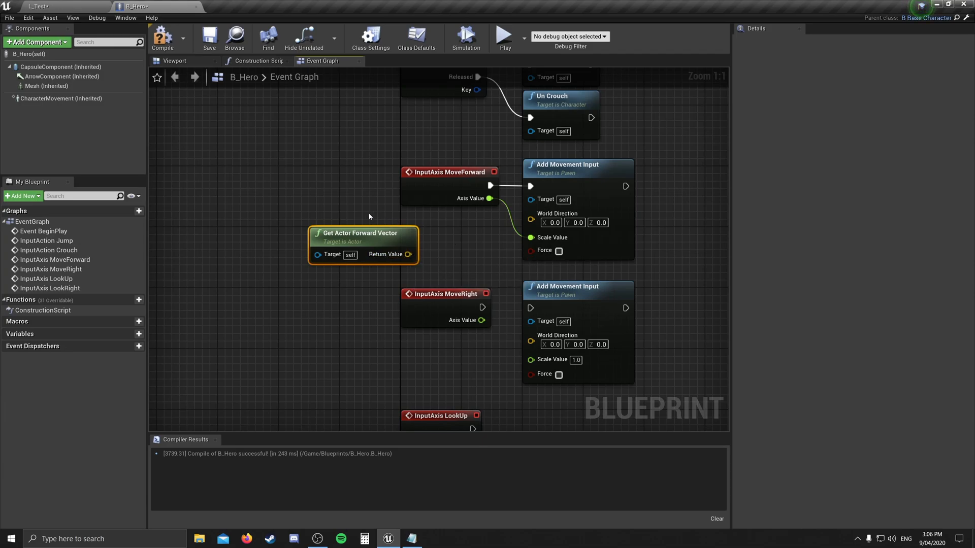
pyautogui.moveTo(408, 254)
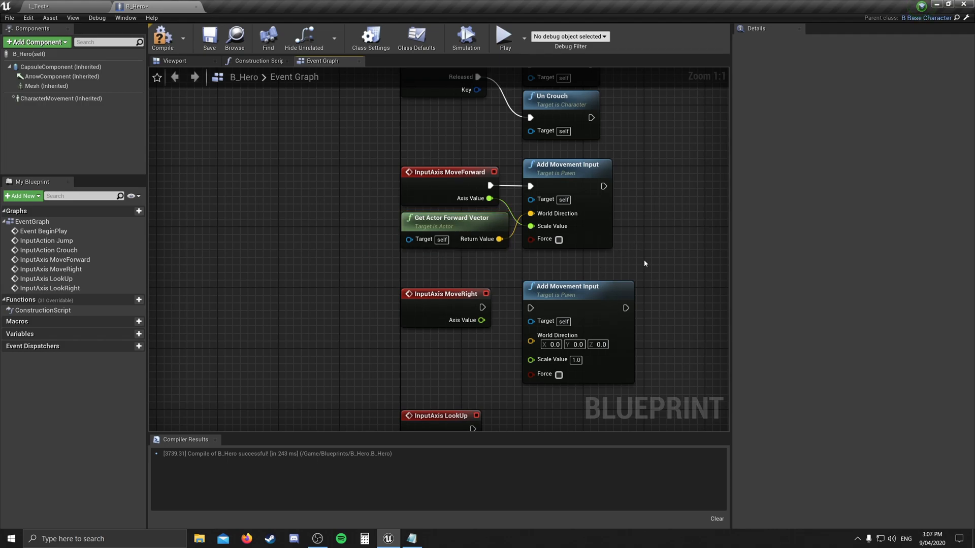
pyautogui.moveTo(493, 323)
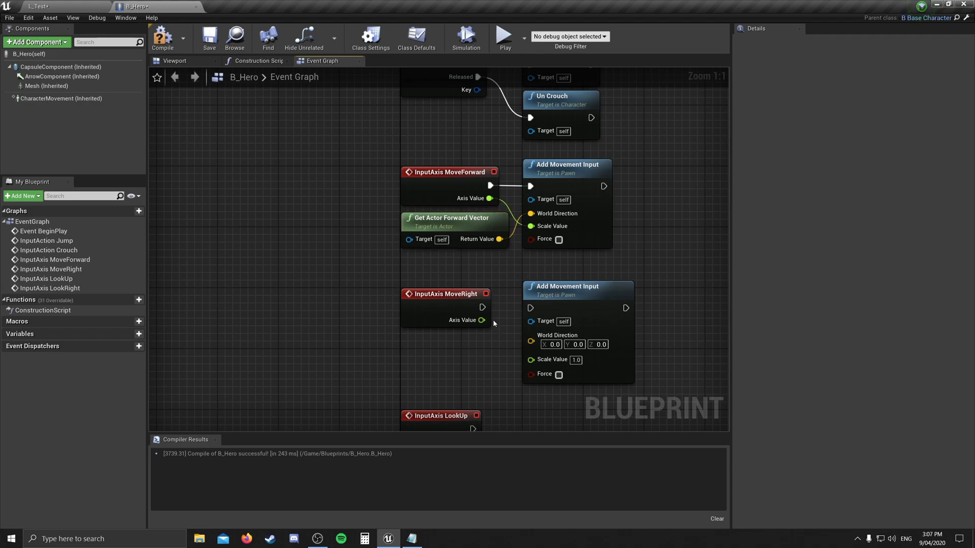
pyautogui.moveTo(491, 307)
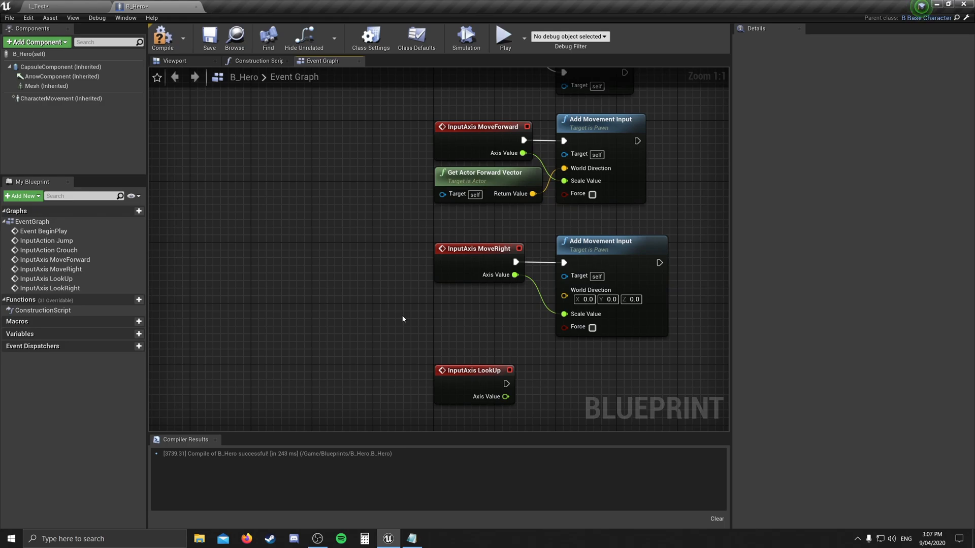
# Step: Add a Get Actor Right Vector node for the MoveRight direction
pyautogui.rightClick(402, 319)
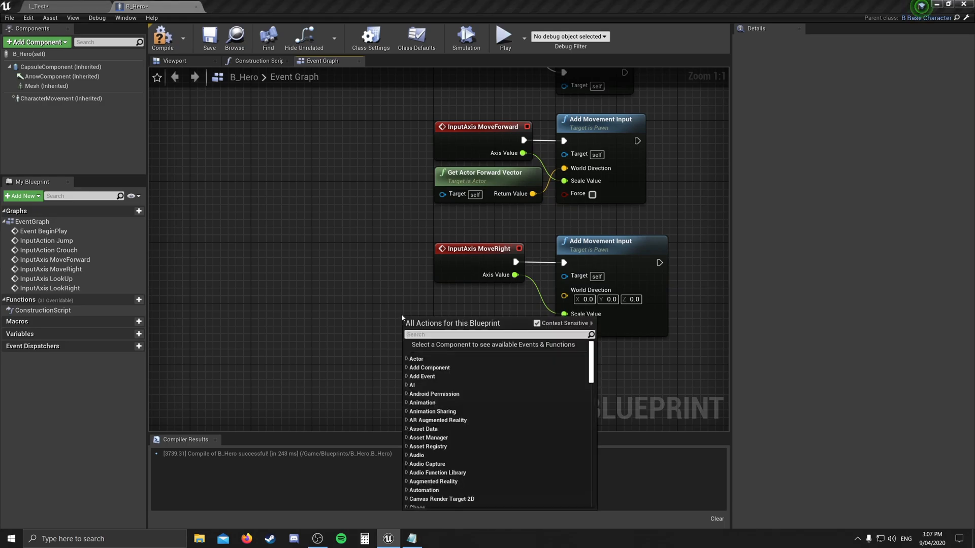
pyautogui.write('get actor right')
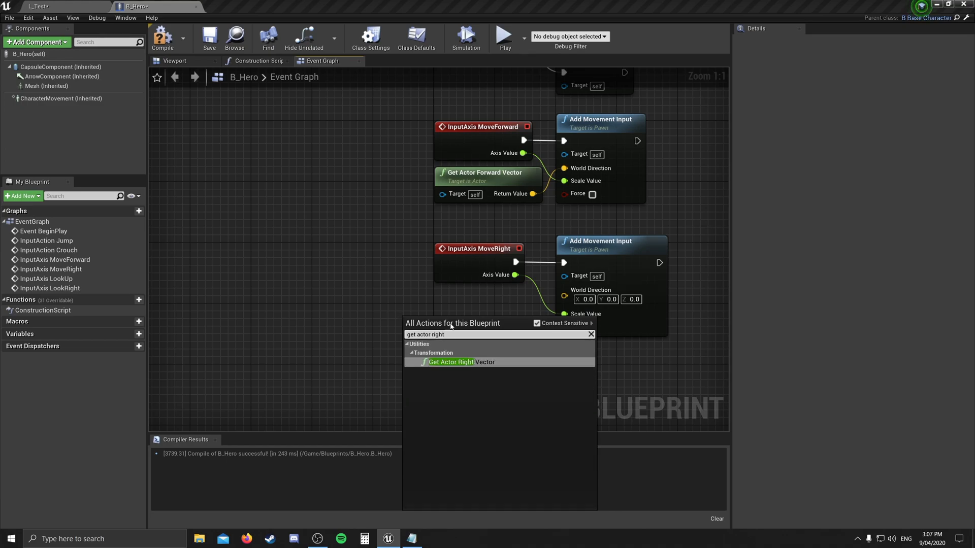
pyautogui.click(461, 362)
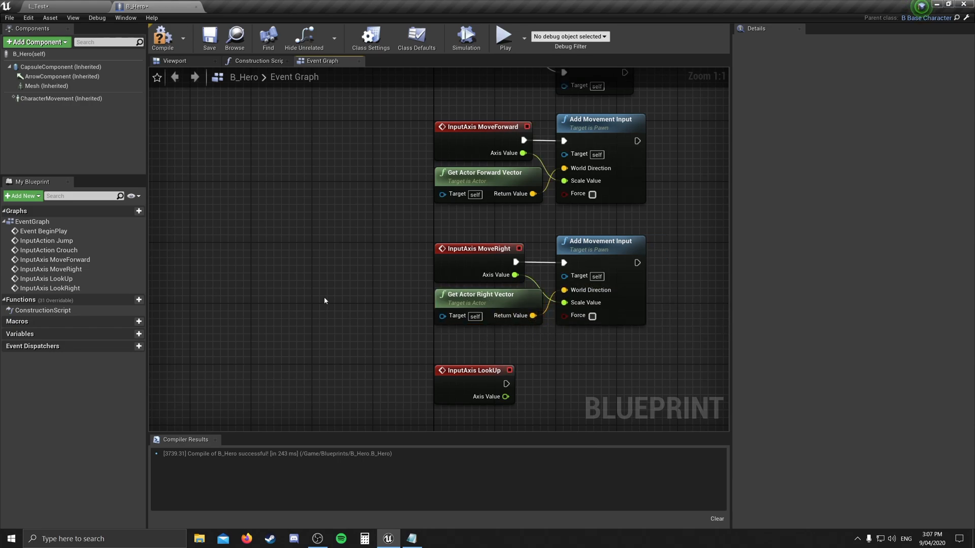
pyautogui.moveTo(347, 249)
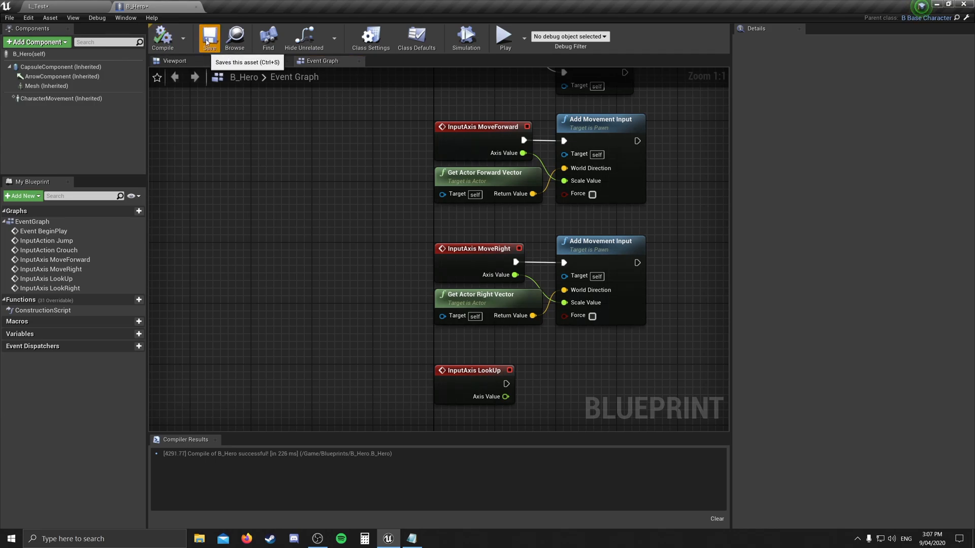
# Step: Play-test movement in L_Test, then return to the B_Hero Event Graph
pyautogui.click(38, 6)
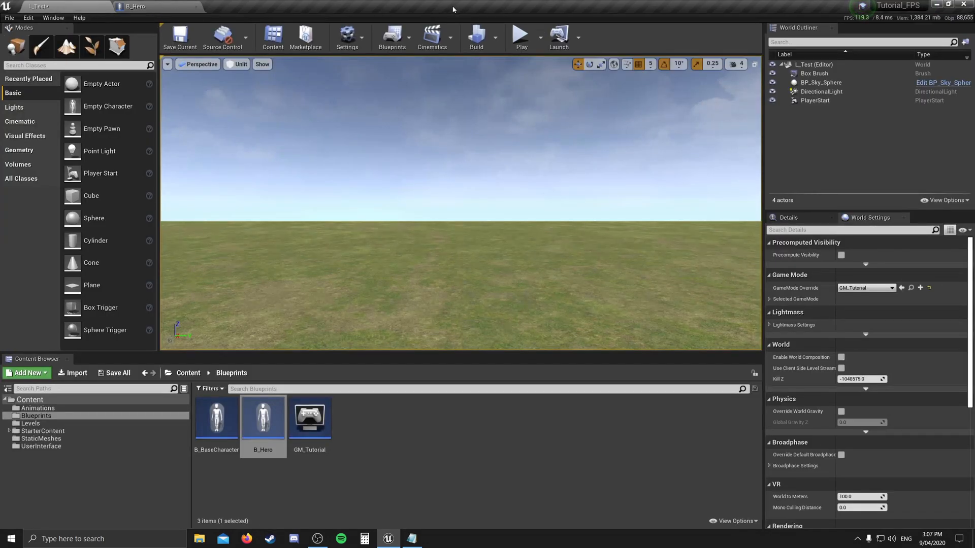
pyautogui.click(521, 36)
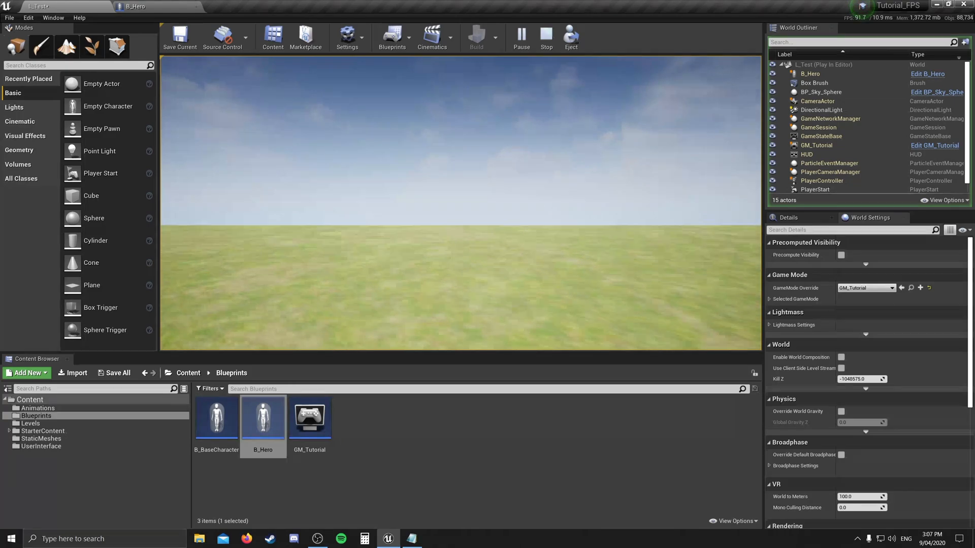
pyautogui.doubleClick(262, 418)
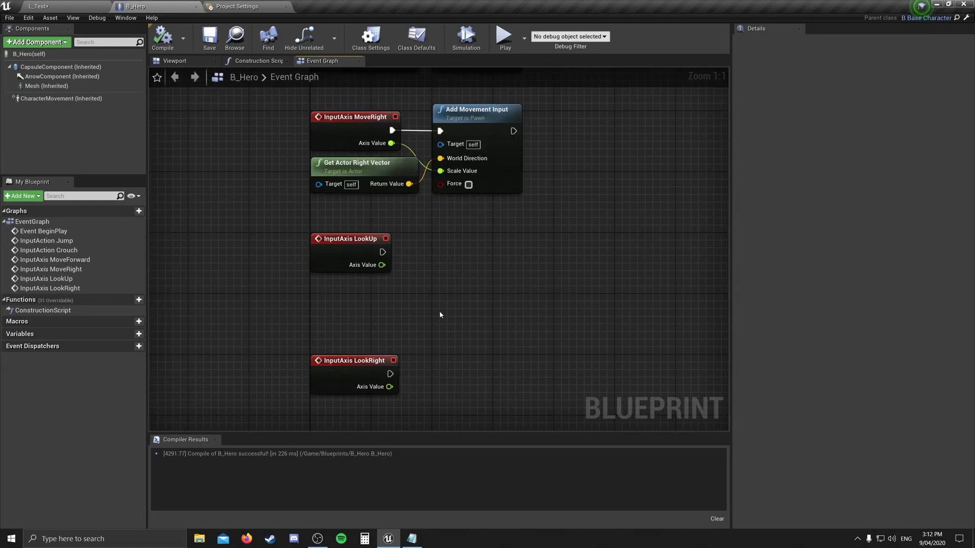
pyautogui.moveTo(551, 270)
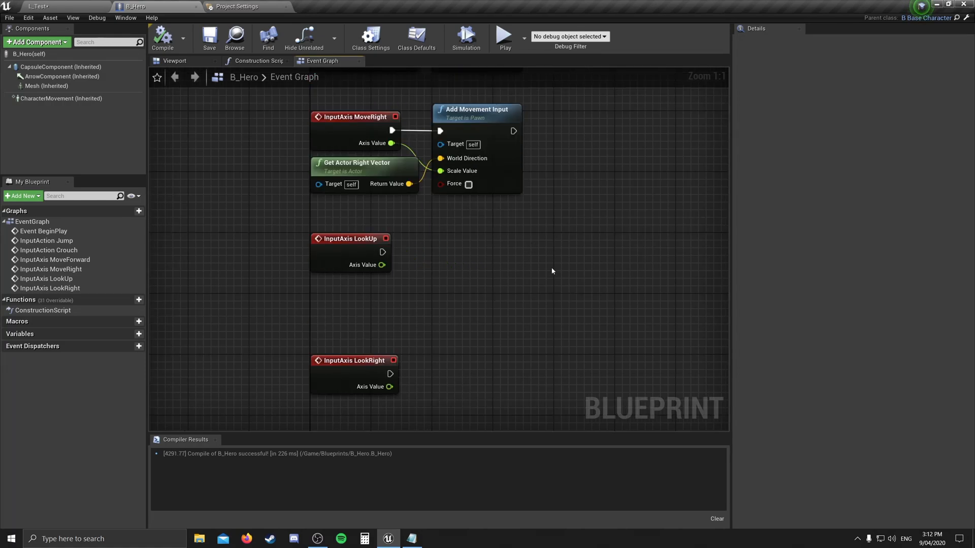
# Step: Add an Add Controller Pitch Input node beside the LookUp event
pyautogui.rightClick(551, 270)
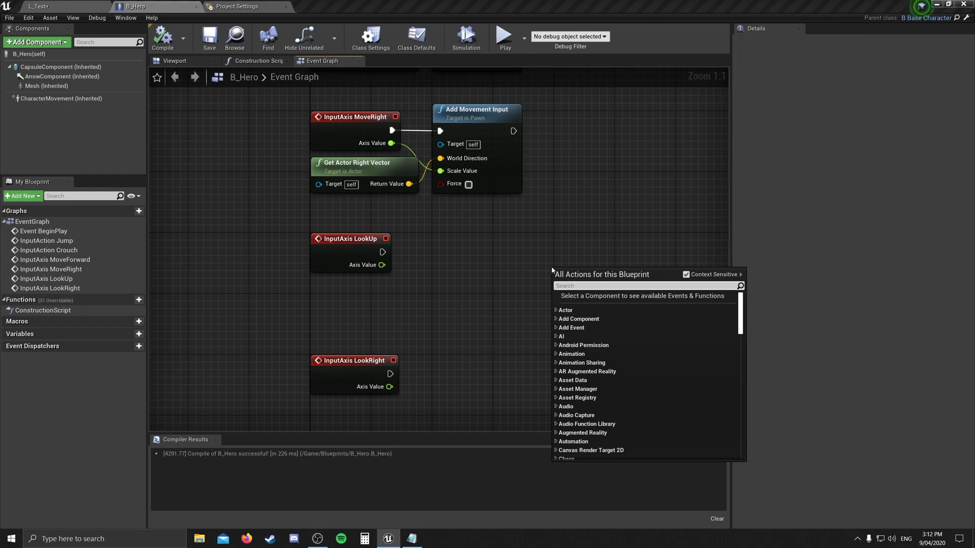
pyautogui.write('add controller')
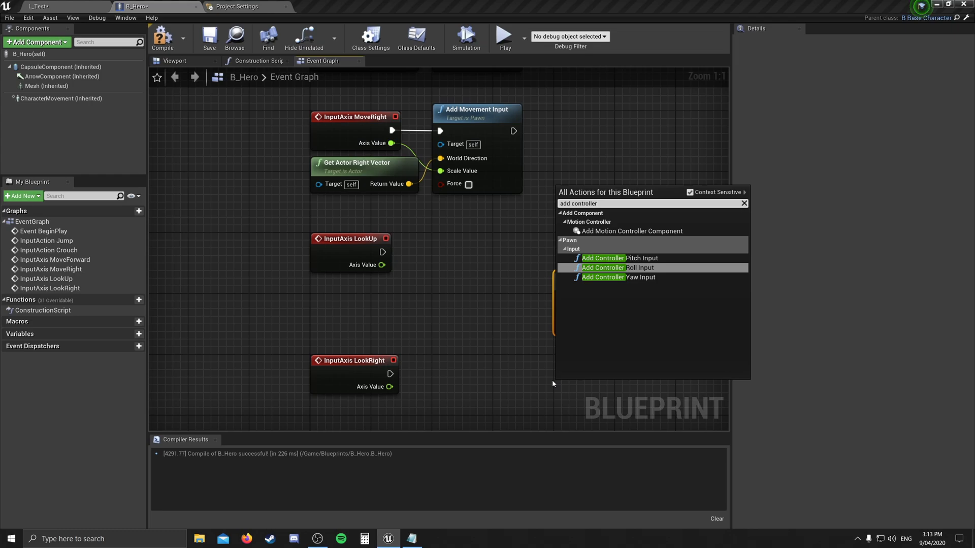
pyautogui.click(635, 277)
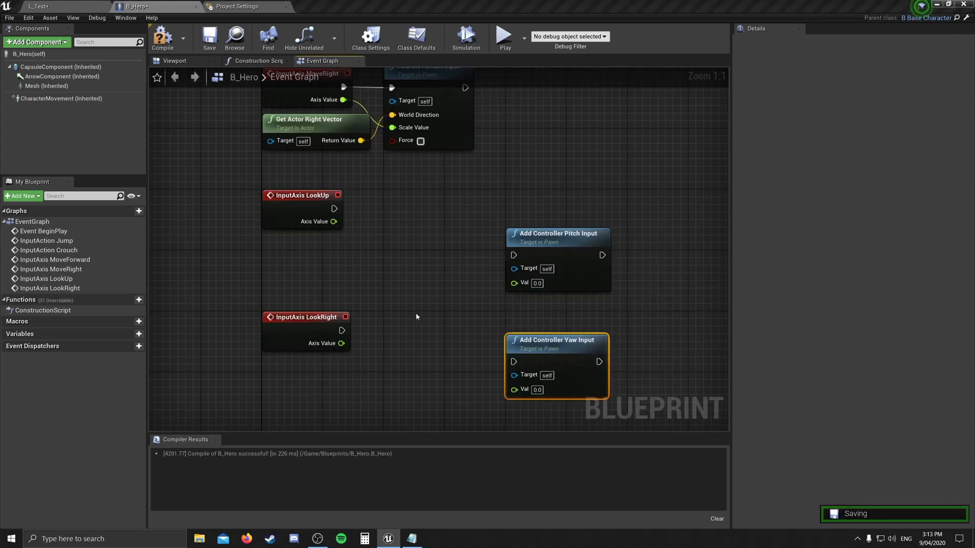
pyautogui.moveTo(599, 223)
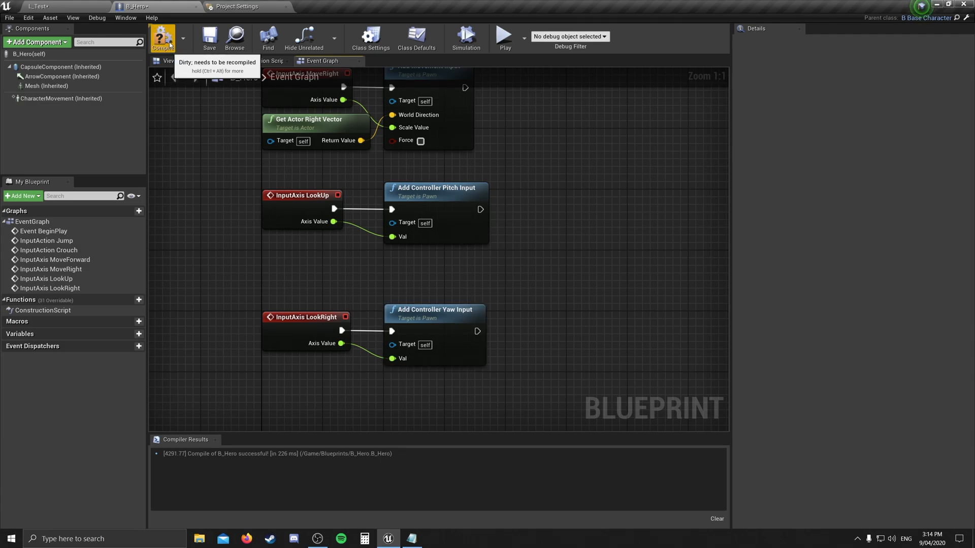
# Step: Compile B_Hero, play-test mouse look in L_Test, then stop the session
pyautogui.click(162, 38)
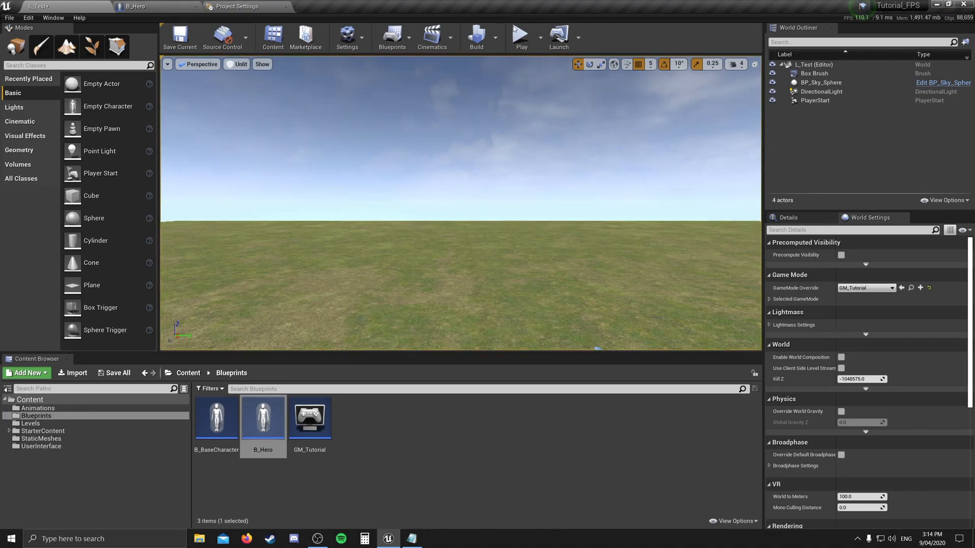
pyautogui.click(520, 37)
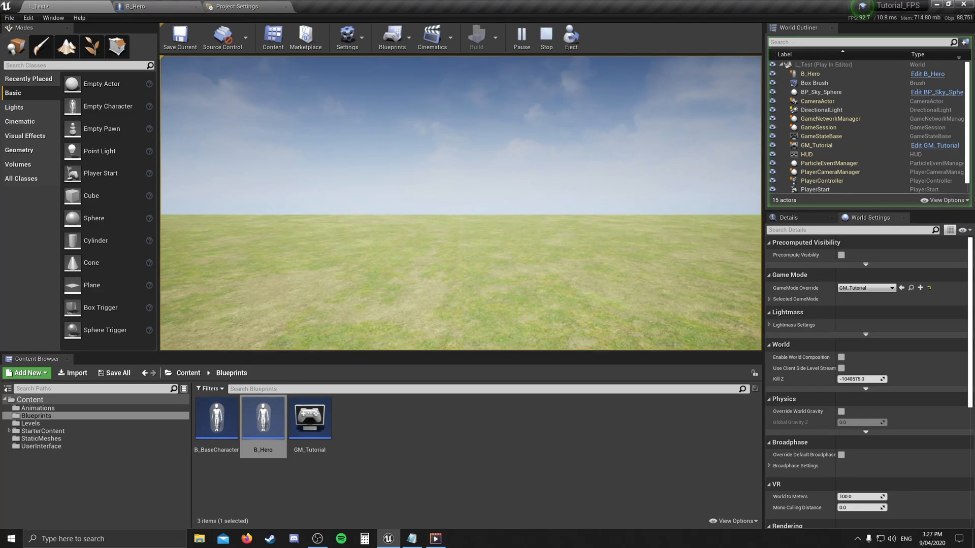
pyautogui.click(544, 35)
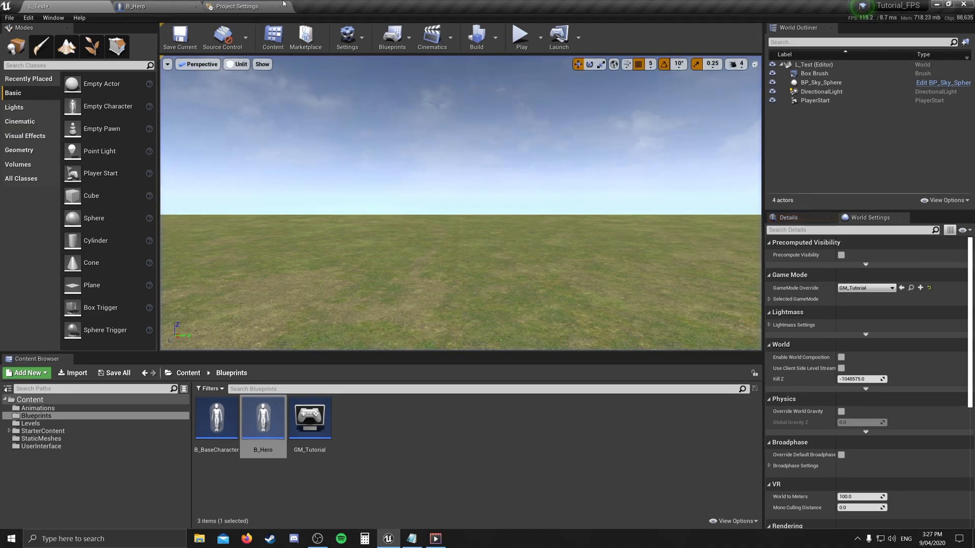
# Step: Review LookUp axis mappings in Project Settings, then play L_Test again
pyautogui.click(237, 6)
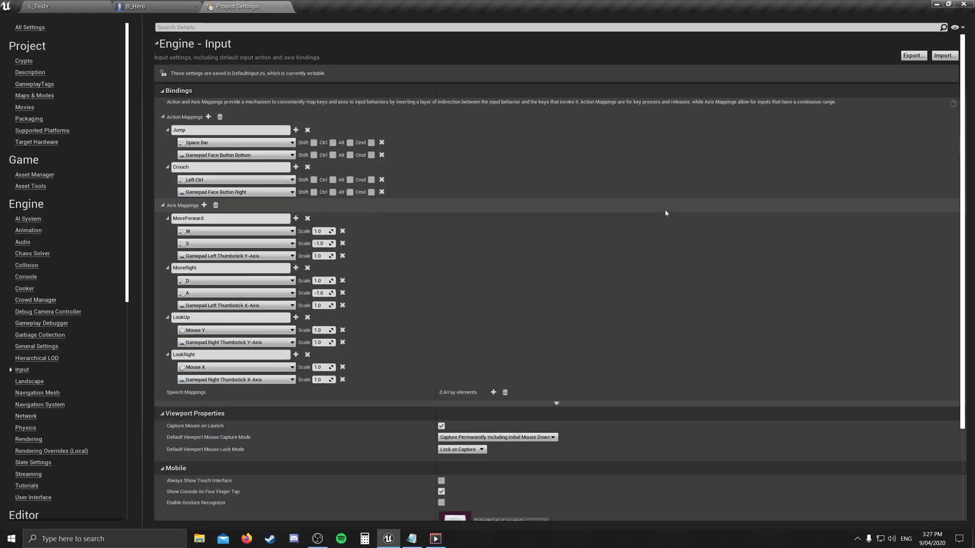
pyautogui.moveTo(246, 330)
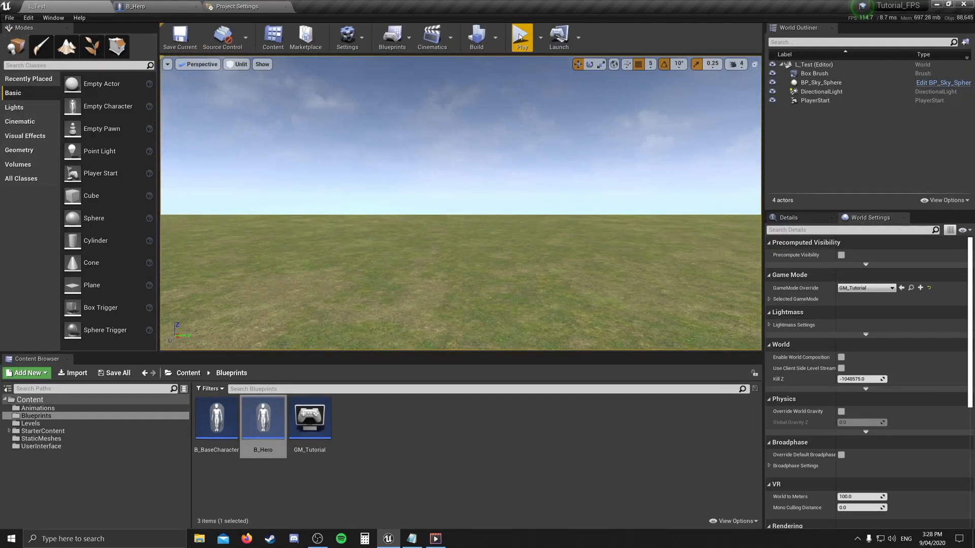
pyautogui.click(521, 38)
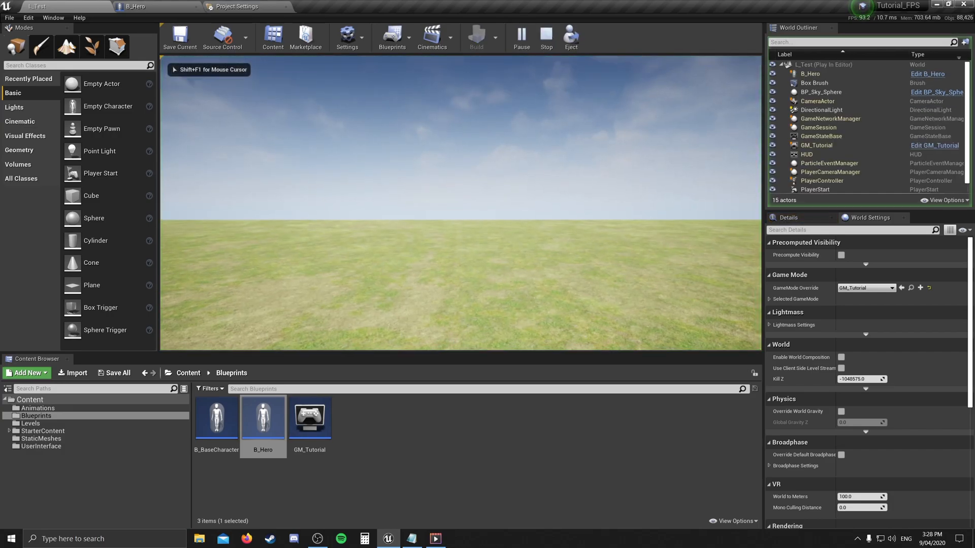